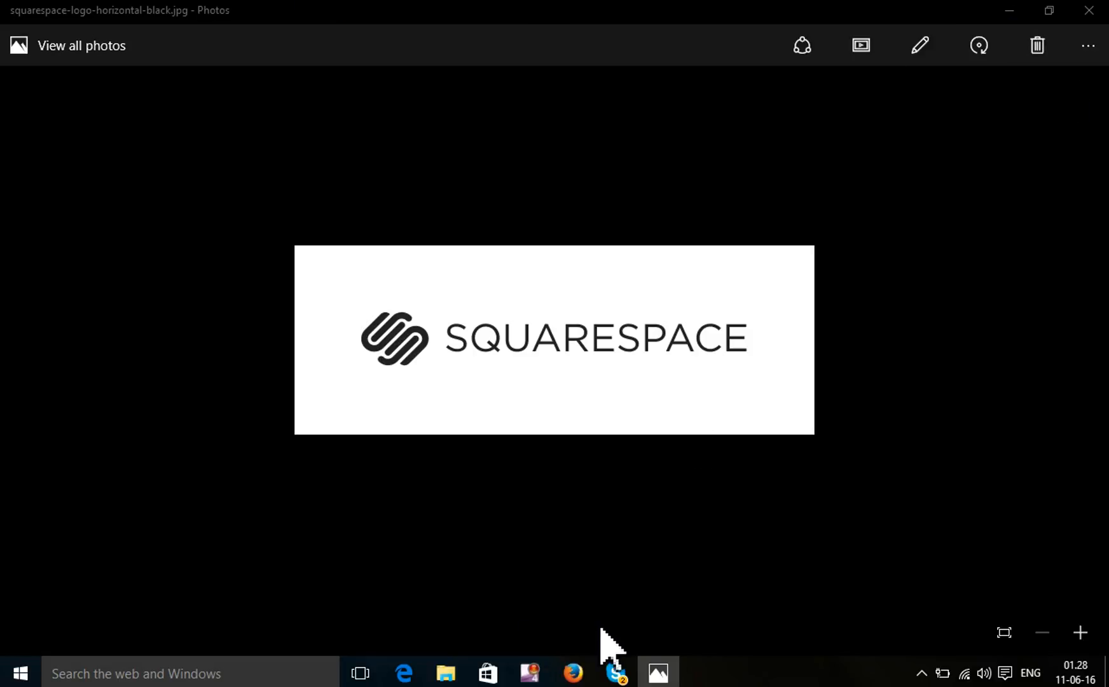
Close the Photos viewer showing the Squarespace logo image
{"action": "left_click", "coordinate": [571, 673]}
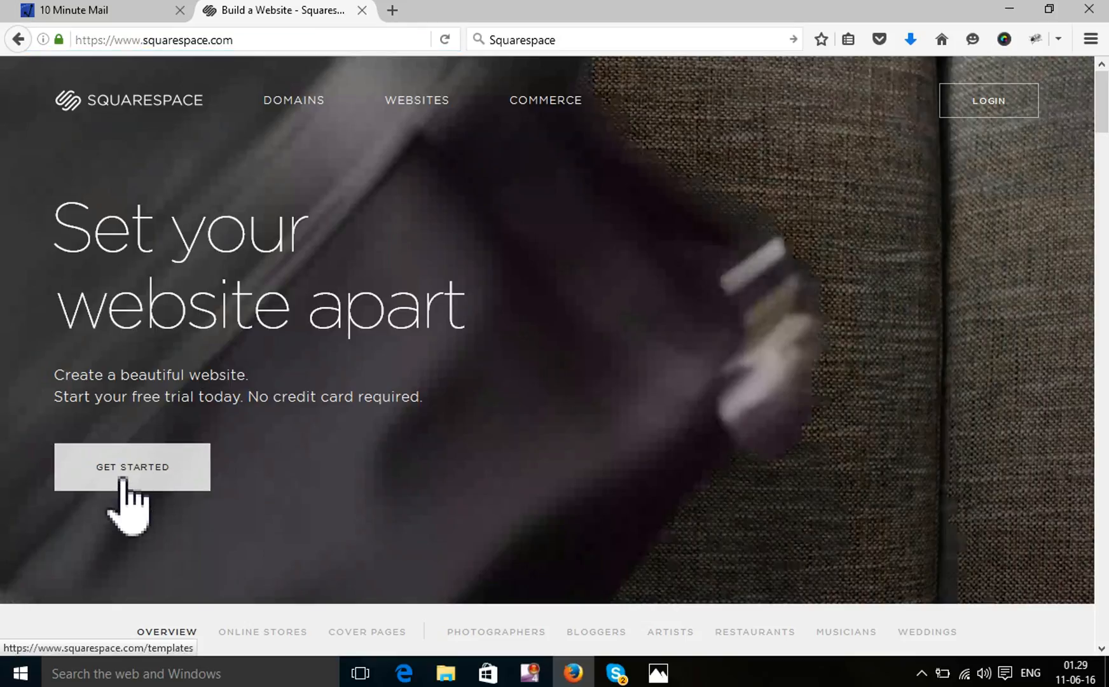
Start the free trial from the homepage's GET STARTED button
{"action": "left_click", "coordinate": [132, 467]}
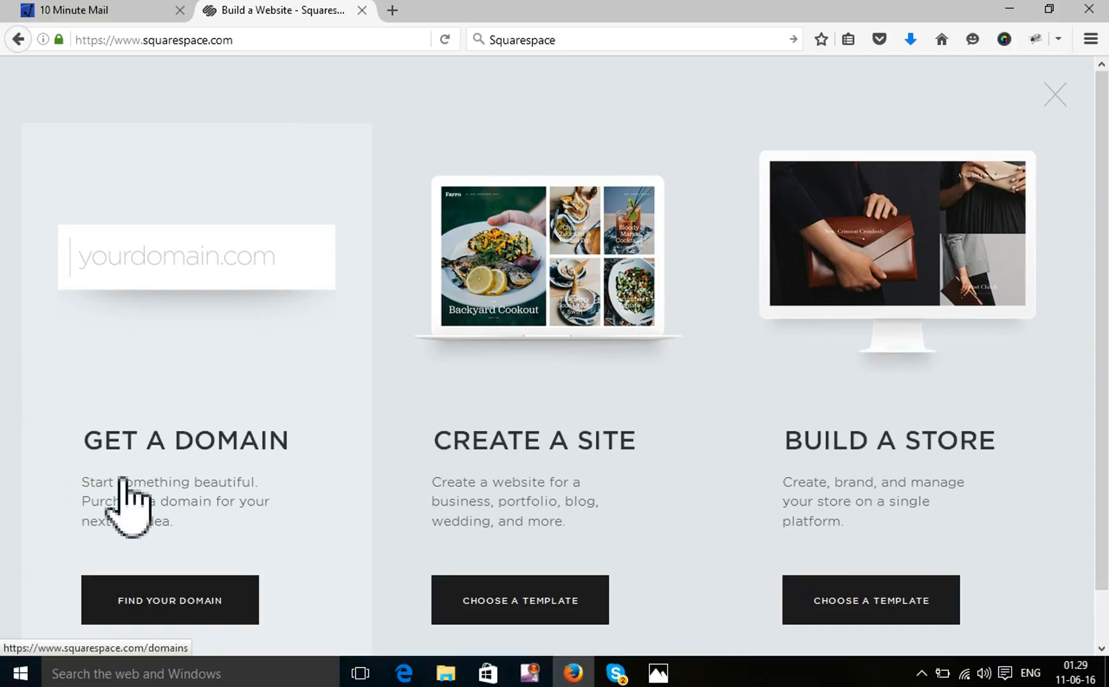
{"action": "mouse_move", "coordinate": [262, 95]}
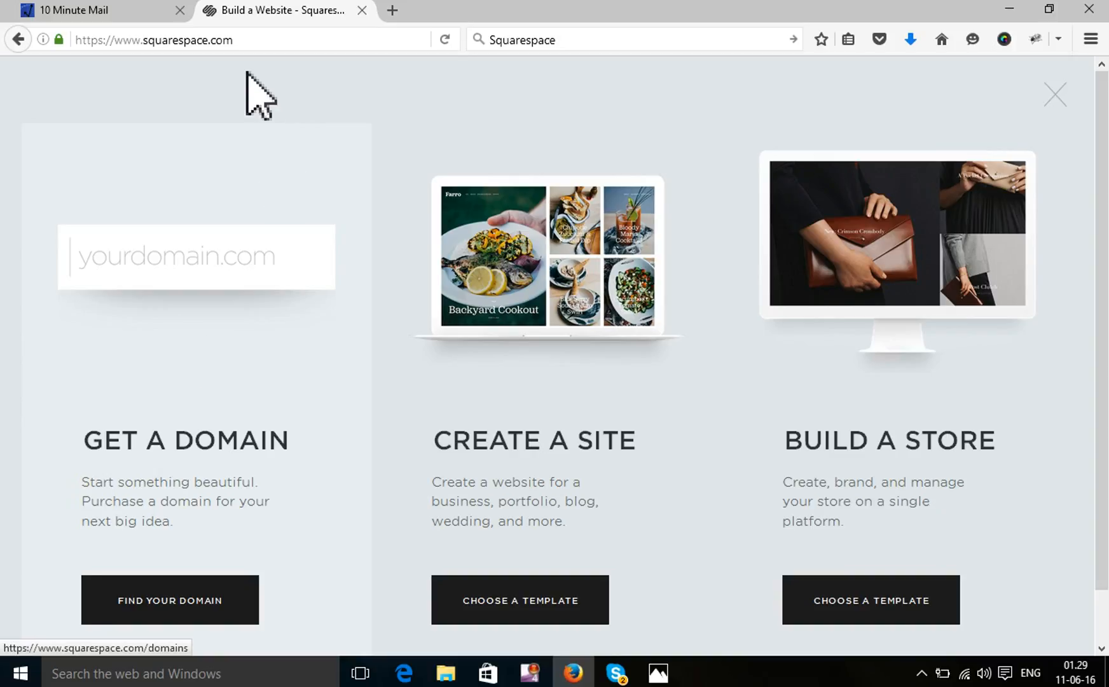
{"action": "mouse_move", "coordinate": [170, 600]}
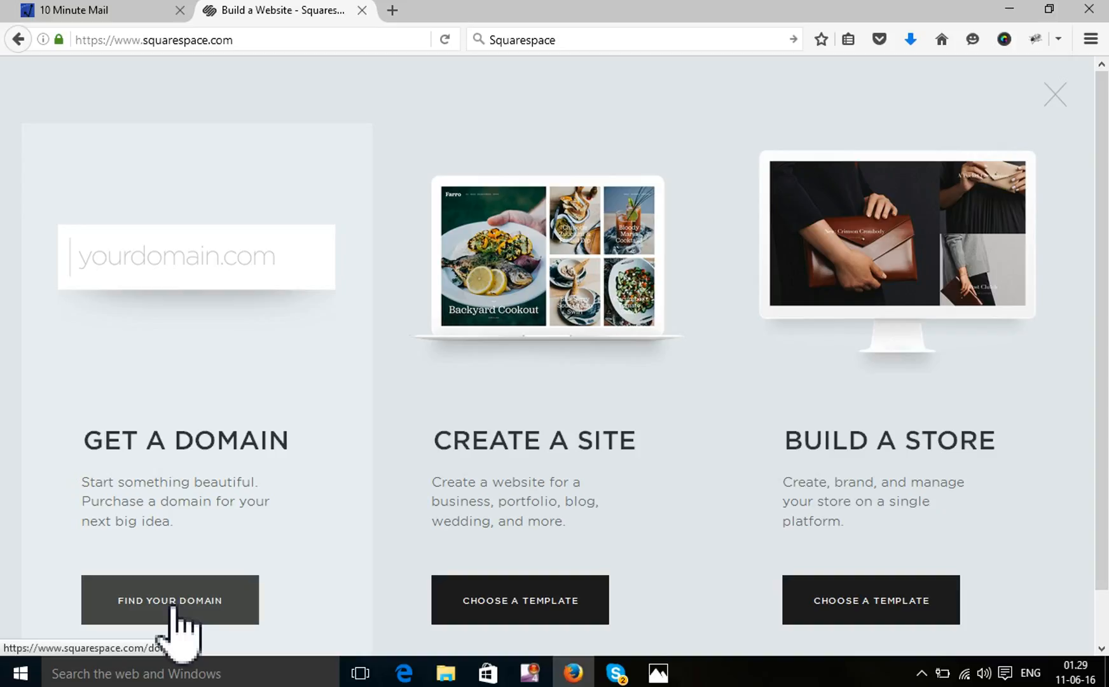
{"action": "mouse_move", "coordinate": [592, 146]}
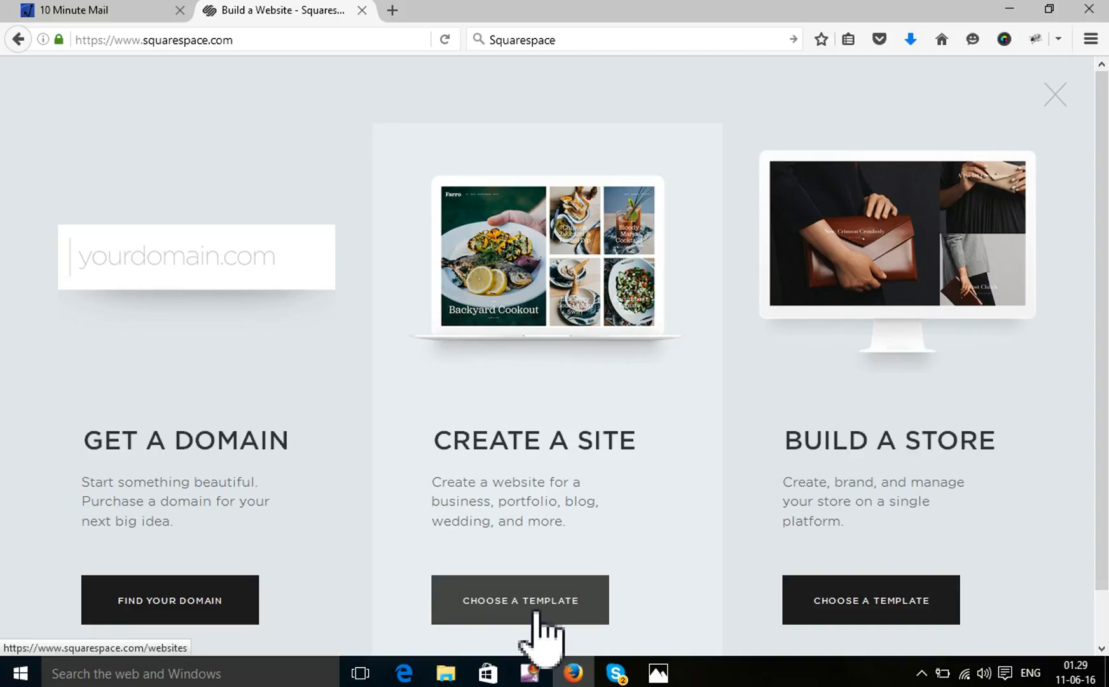
Browse the website template gallery and open the Bedford template's details
{"action": "left_click", "coordinate": [521, 600]}
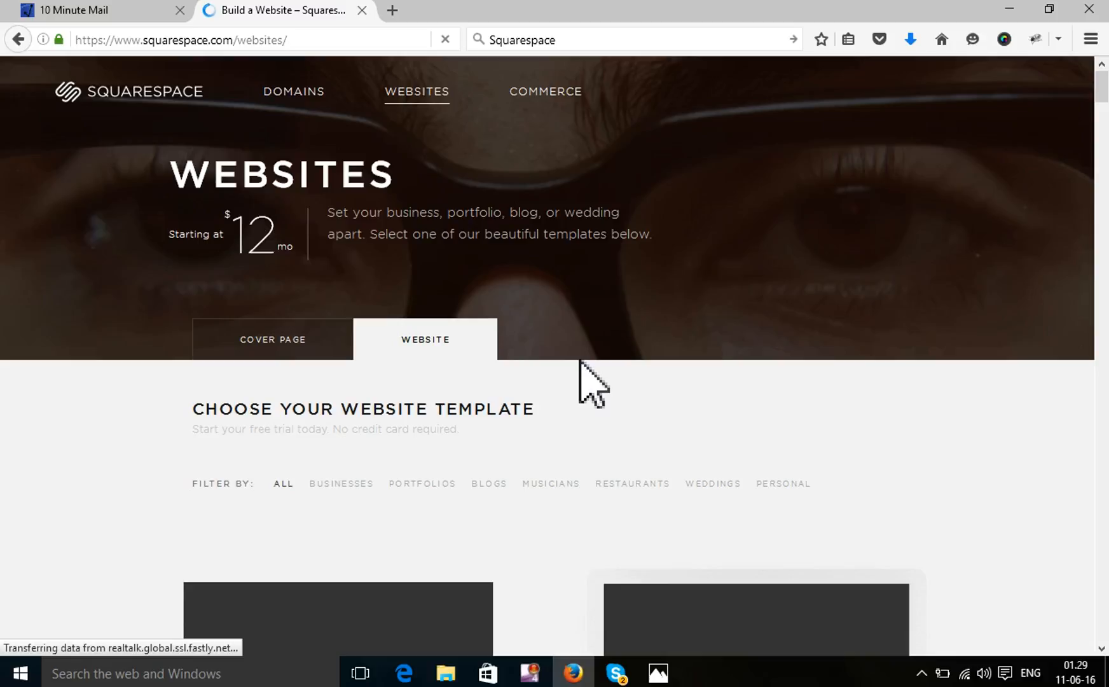
{"action": "scroll", "scroll_direction": "down", "scroll_amount": 3}
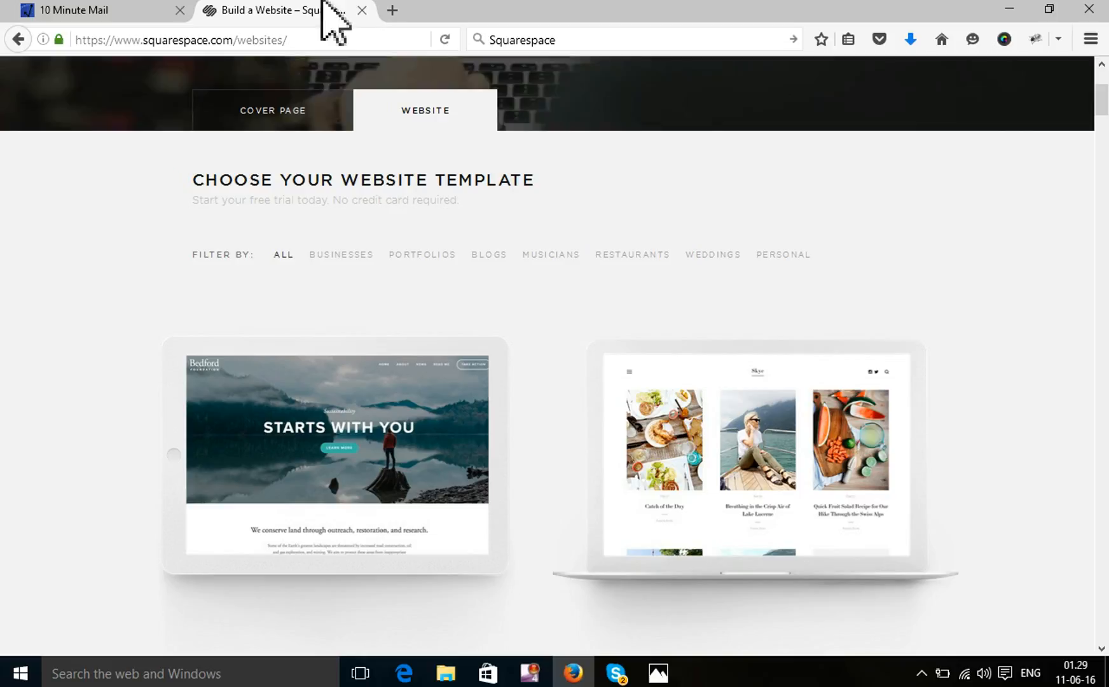
{"action": "scroll", "scroll_direction": "down", "scroll_amount": 3}
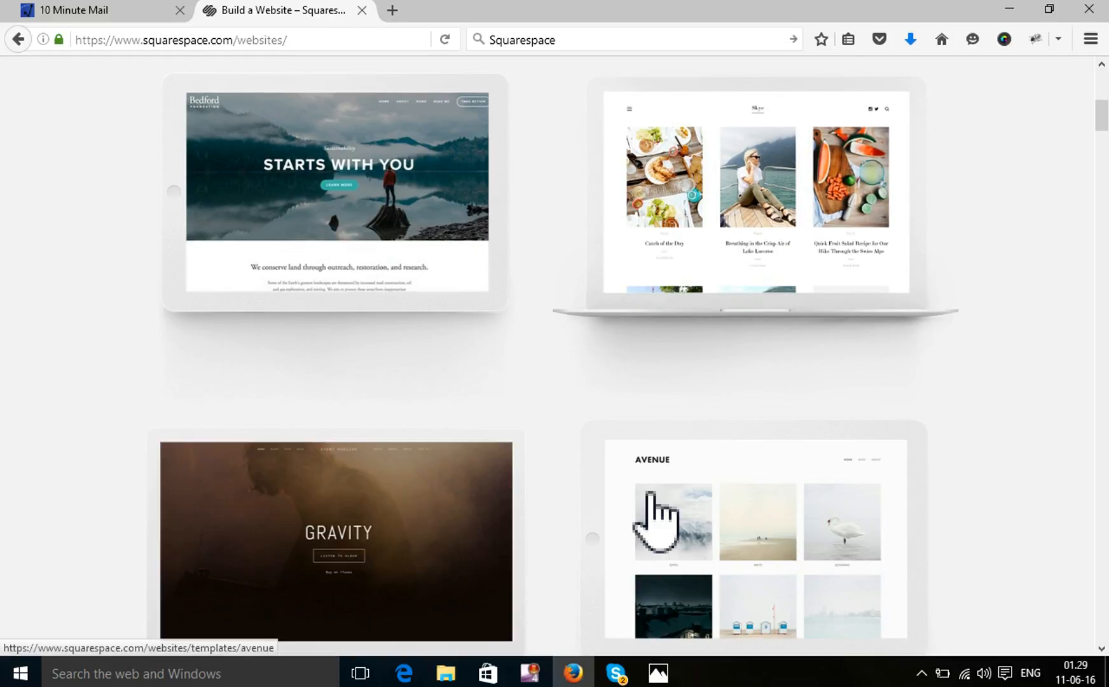
{"action": "scroll", "scroll_direction": "up", "scroll_amount": 3}
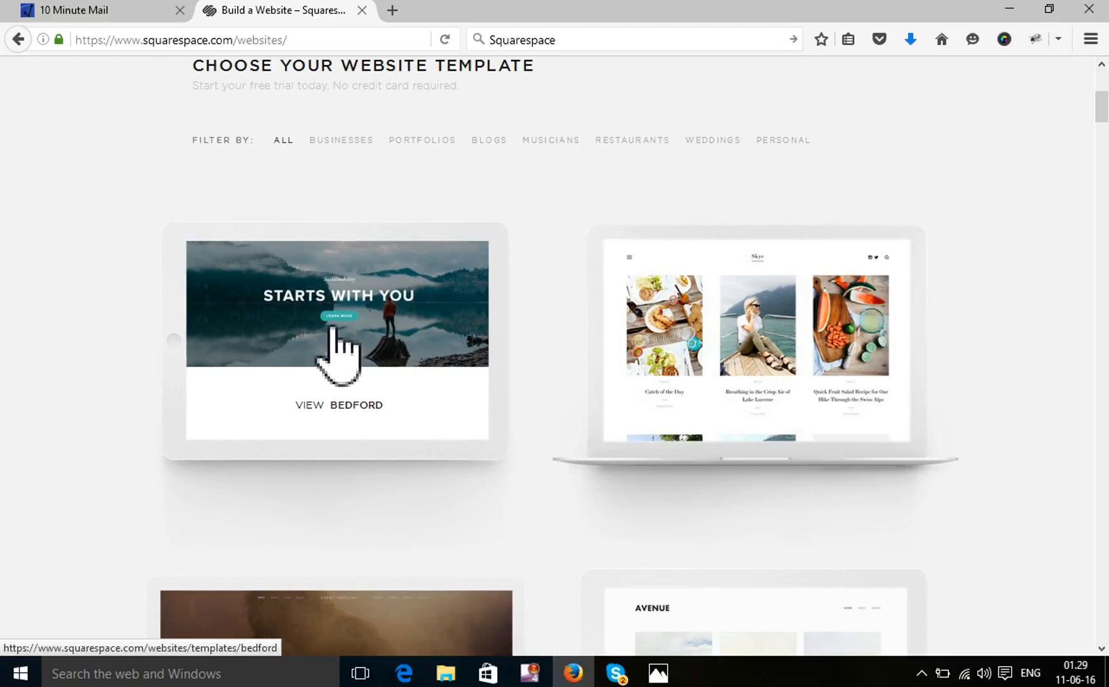
{"action": "left_click", "coordinate": [338, 339]}
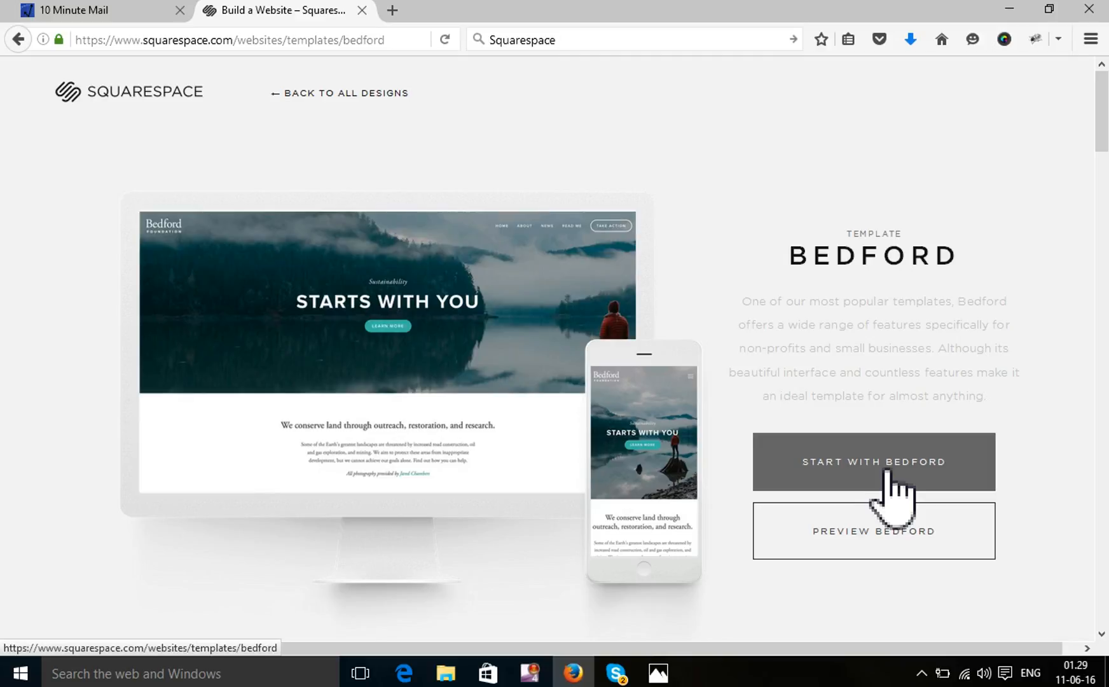
Choose START WITH BEDFORD to bring up the Create your site form
{"action": "left_click", "coordinate": [873, 462]}
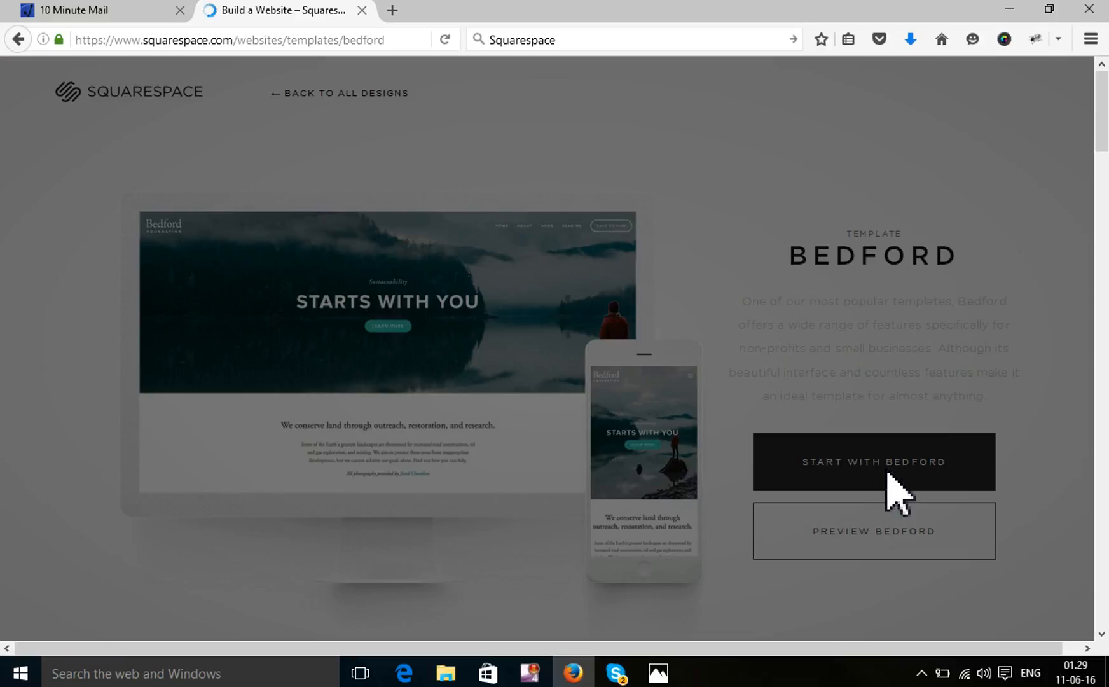
{"action": "left_click", "coordinate": [873, 462]}
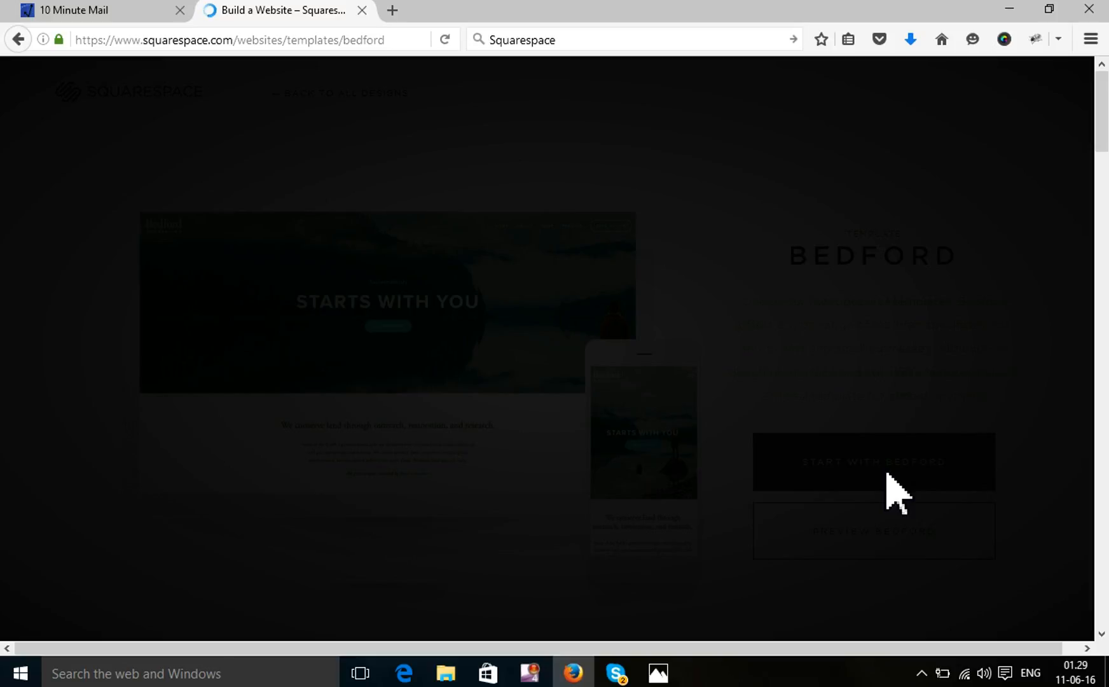
{"action": "mouse_move", "coordinate": [886, 496]}
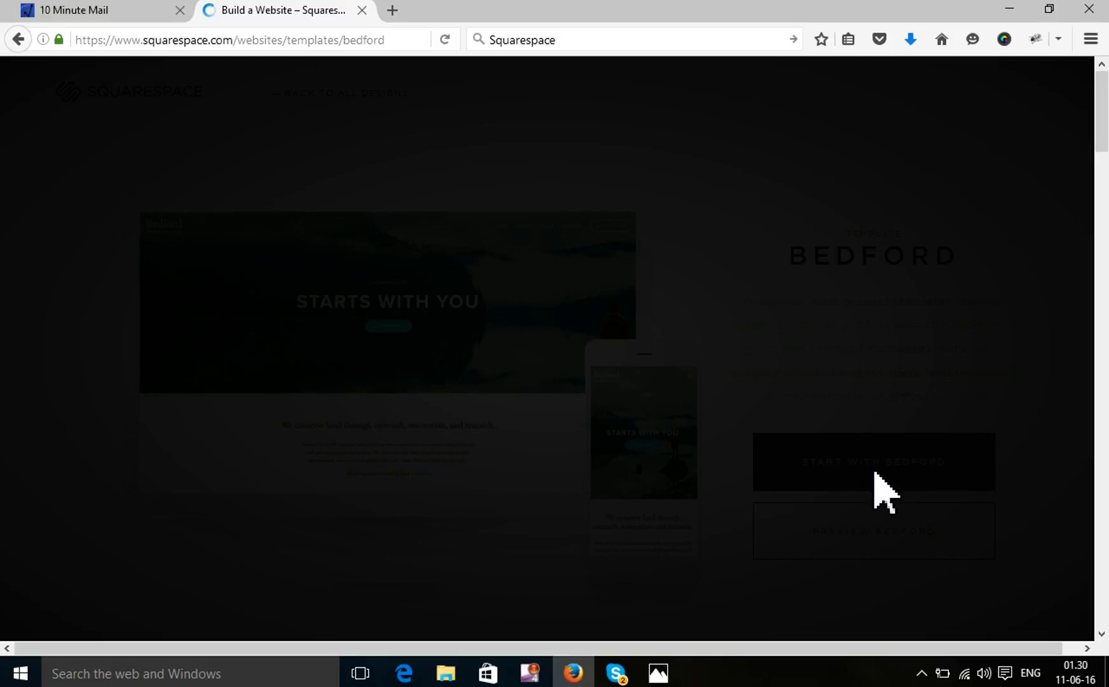
{"action": "left_click", "coordinate": [874, 462]}
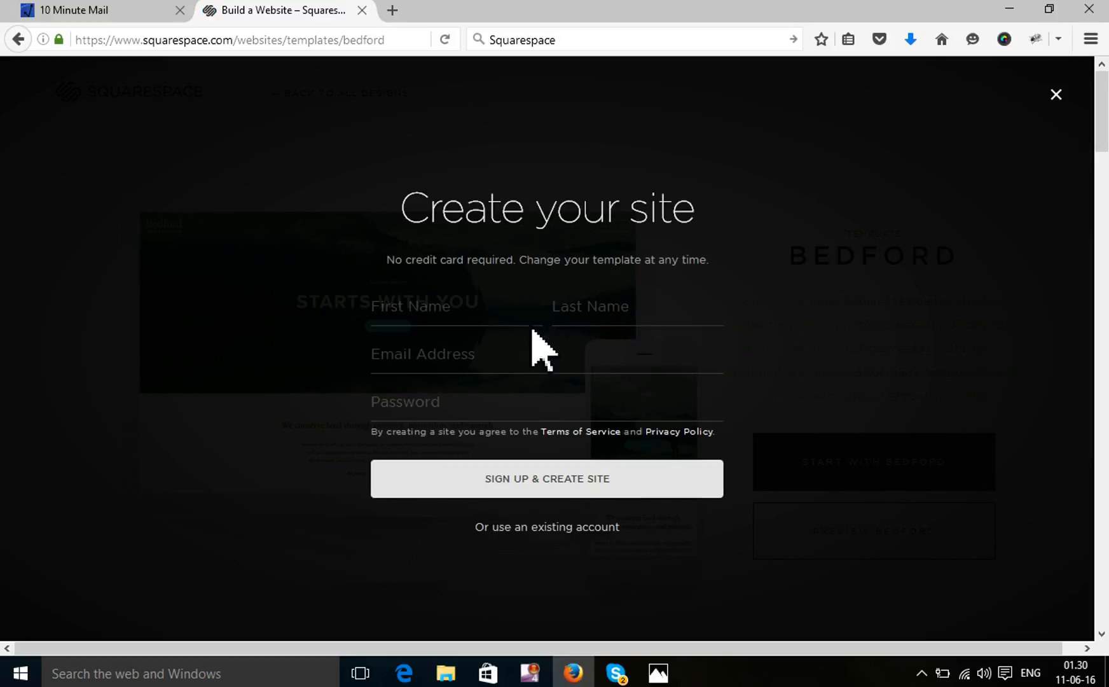
{"action": "left_click", "coordinate": [449, 306]}
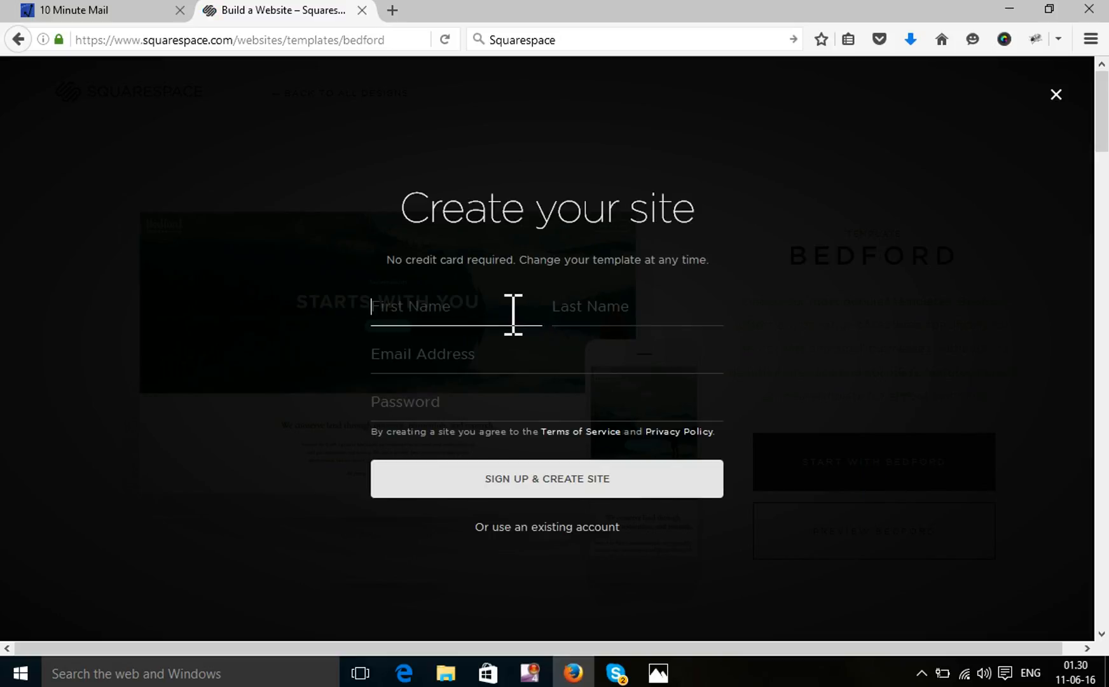
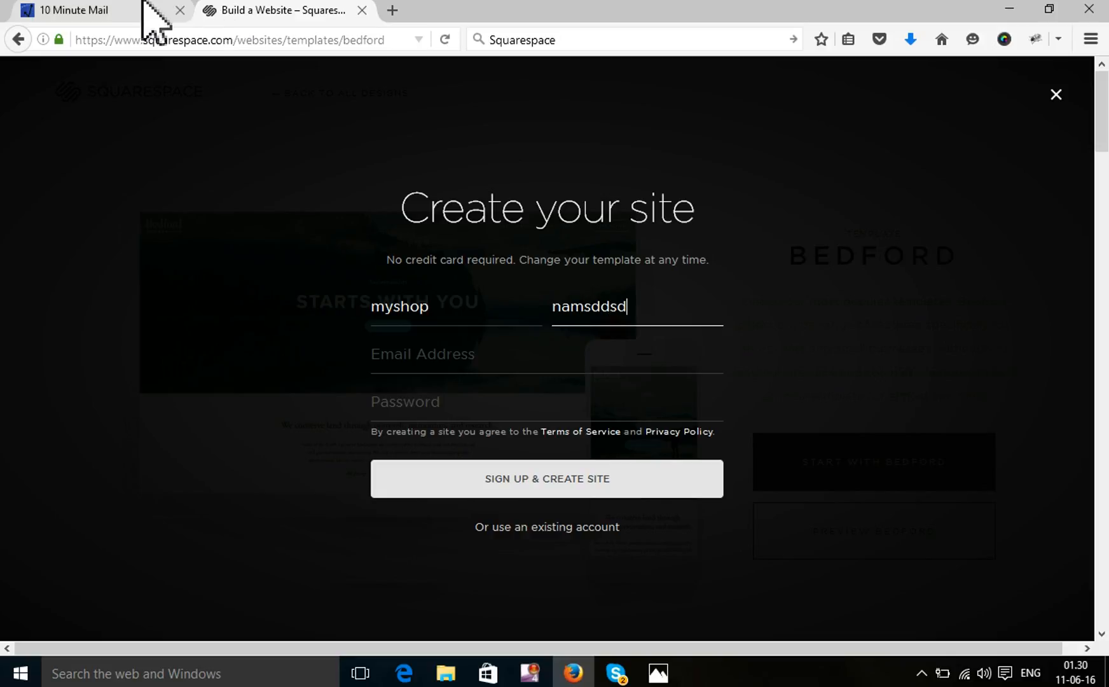
{"action": "left_click", "coordinate": [71, 10]}
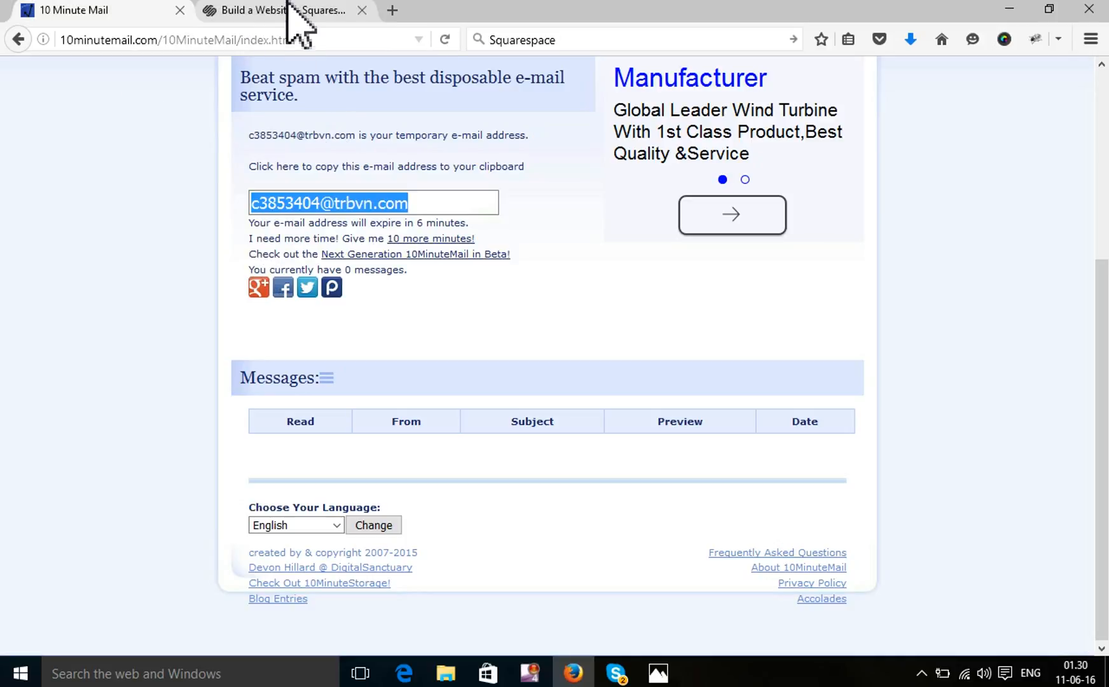
{"action": "left_click", "coordinate": [269, 10]}
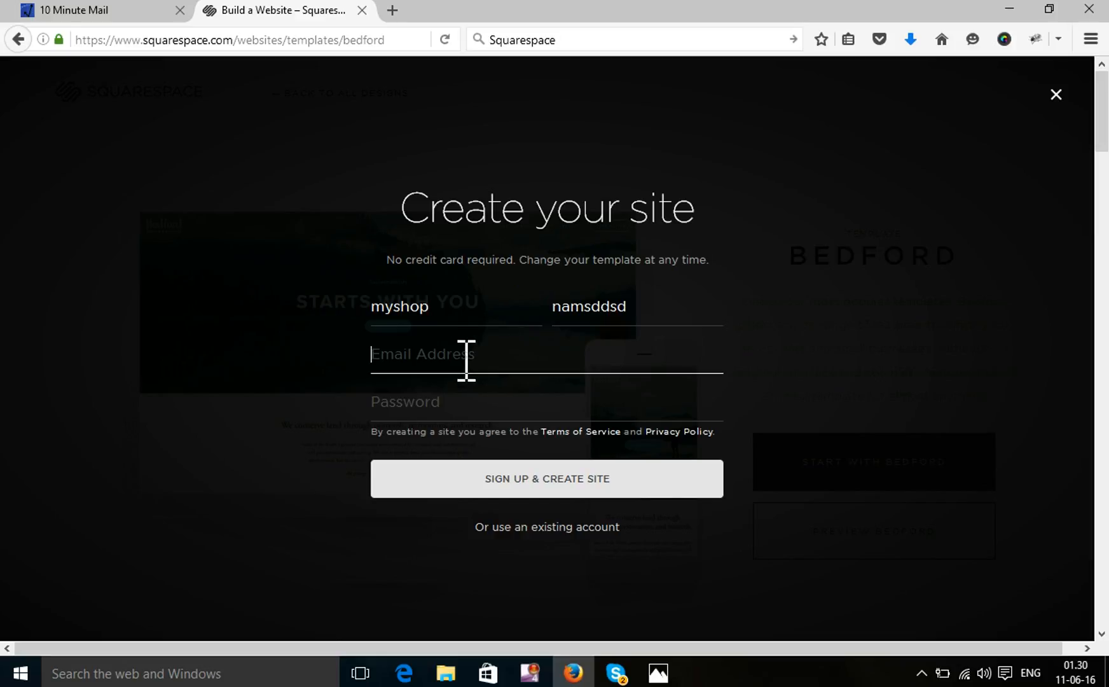
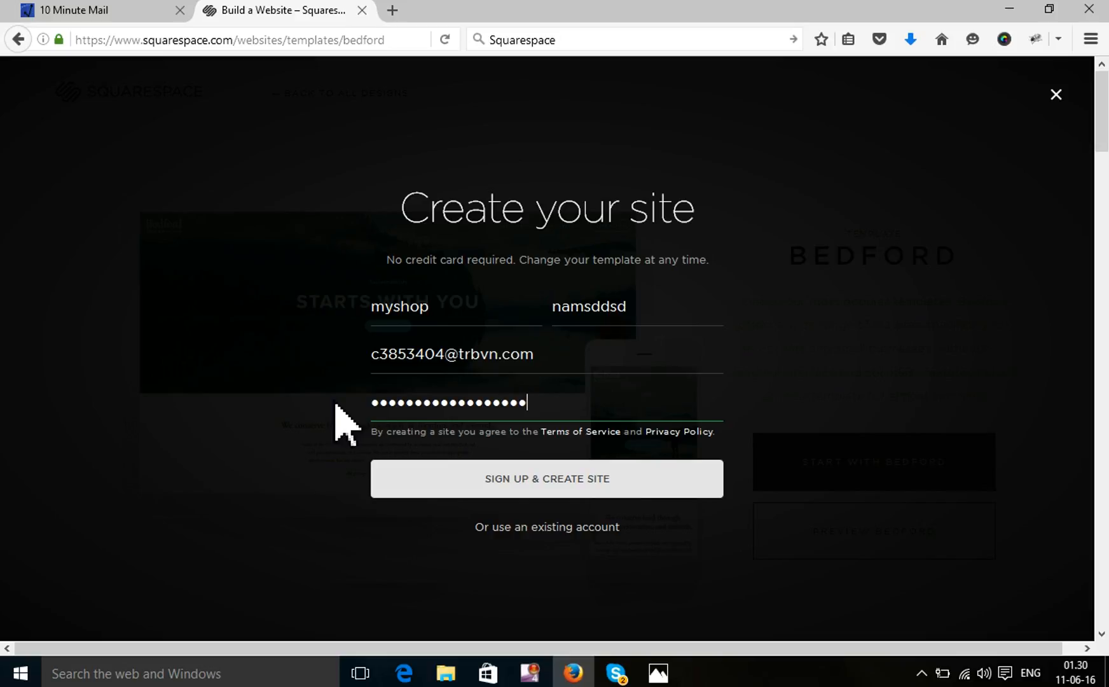
{"action": "mouse_move", "coordinate": [738, 445]}
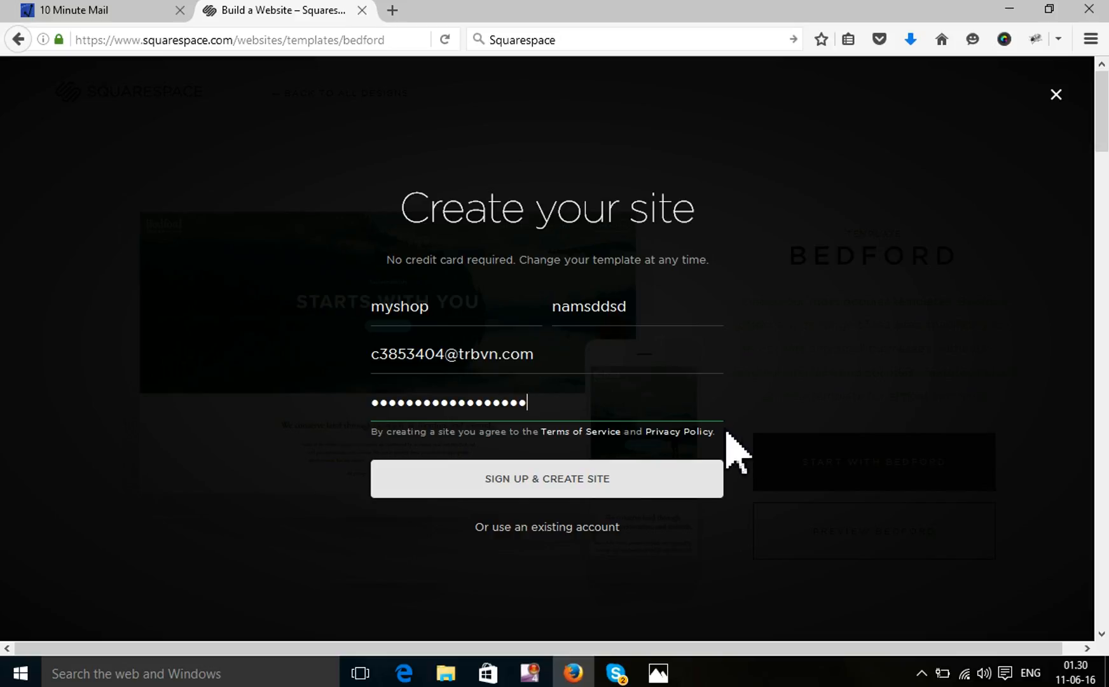
Submit 'Sign up & Create Site' and wait for the welcome screen
{"action": "left_click", "coordinate": [546, 478]}
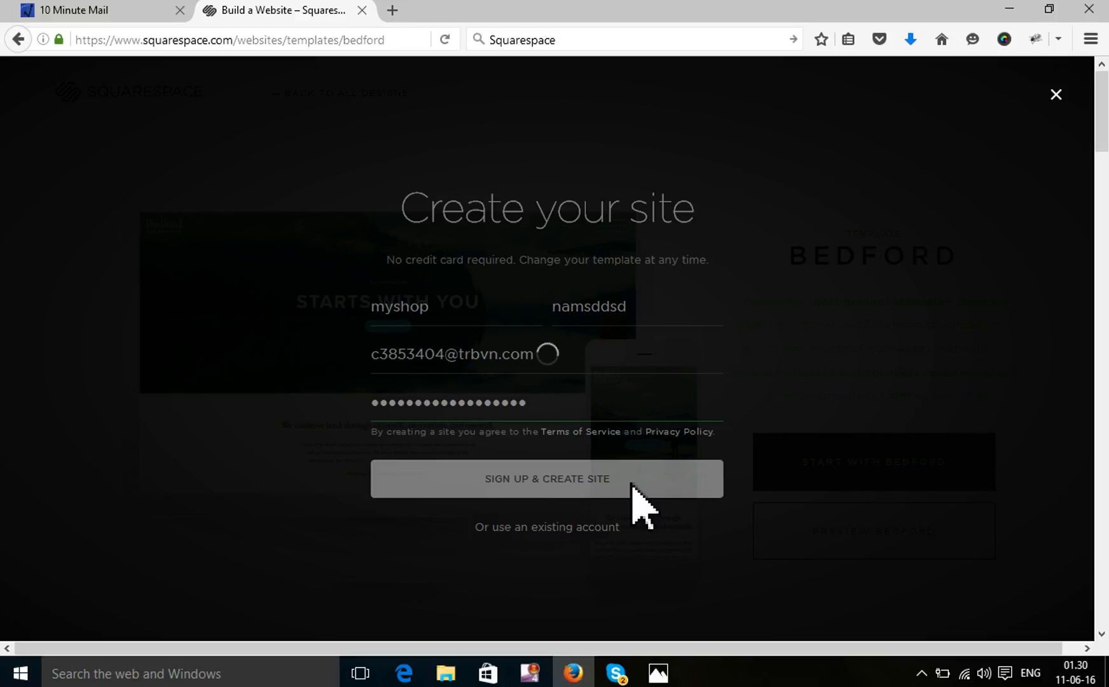
{"action": "left_click", "coordinate": [546, 479]}
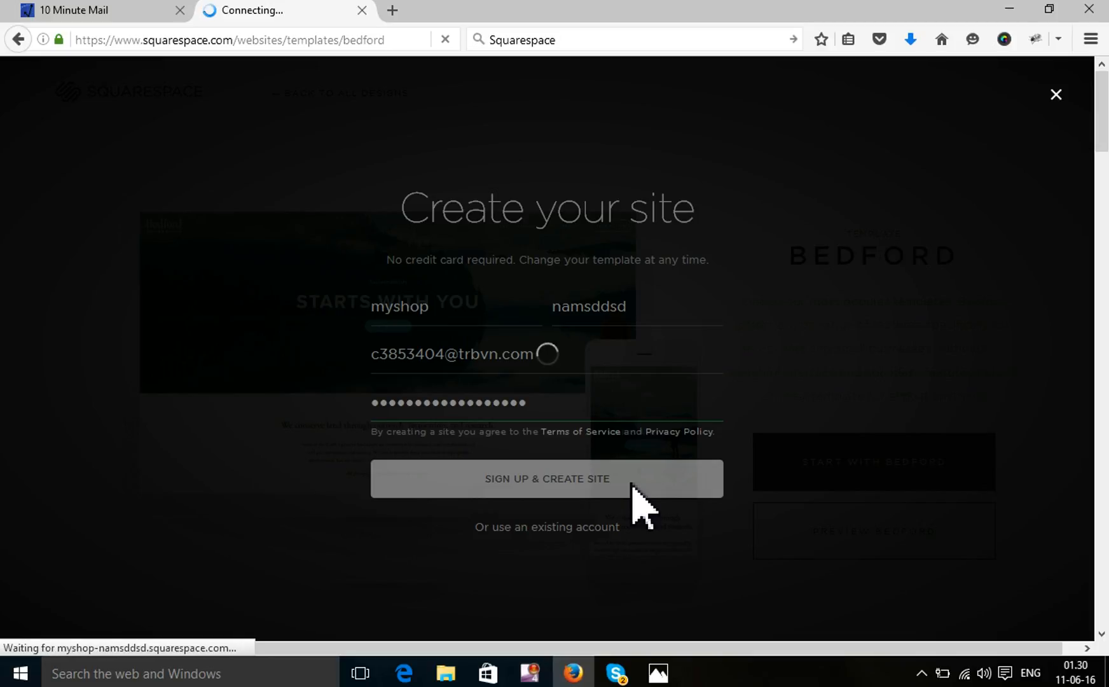
{"action": "left_click", "coordinate": [546, 478]}
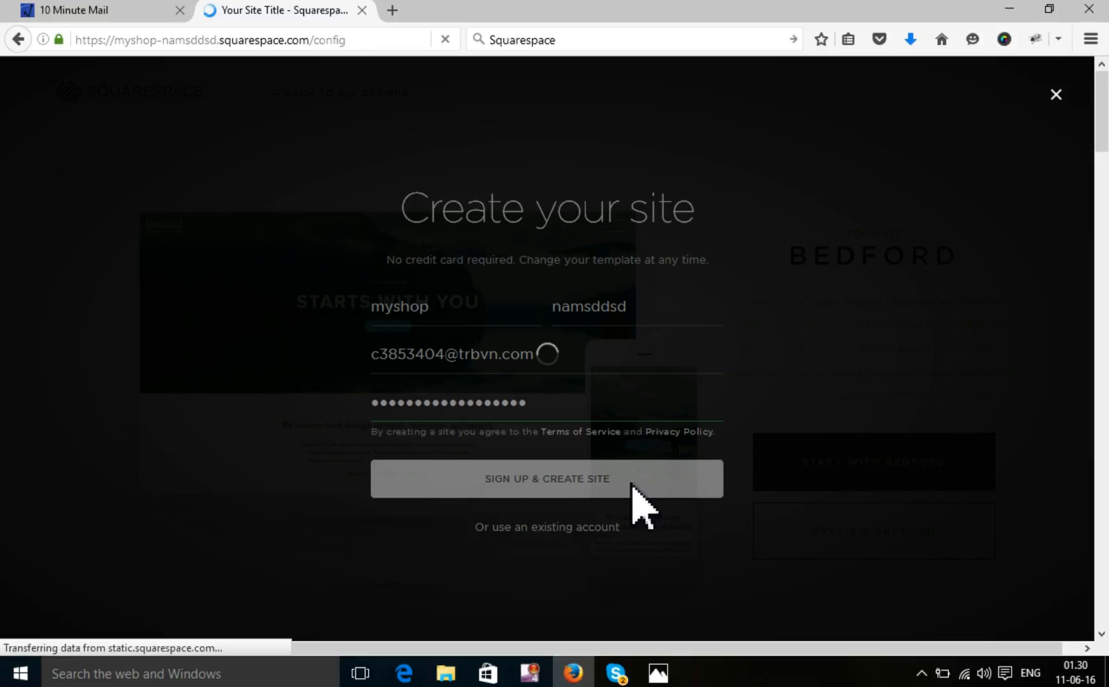
{"action": "mouse_move", "coordinate": [438, 276]}
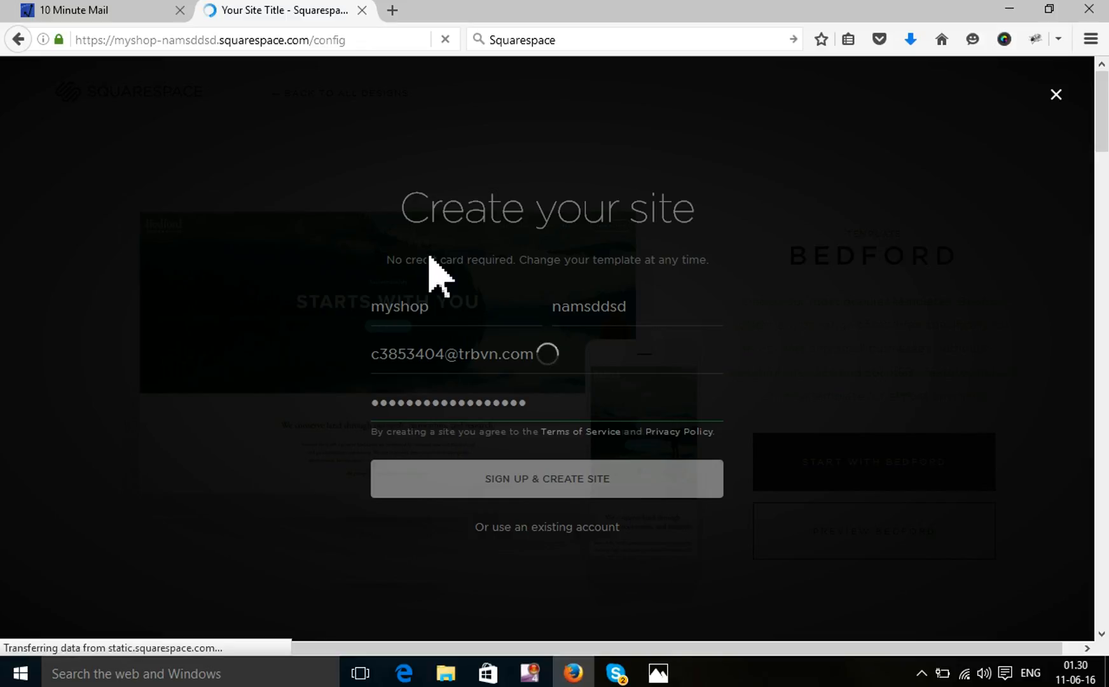
{"action": "mouse_move", "coordinate": [928, 169]}
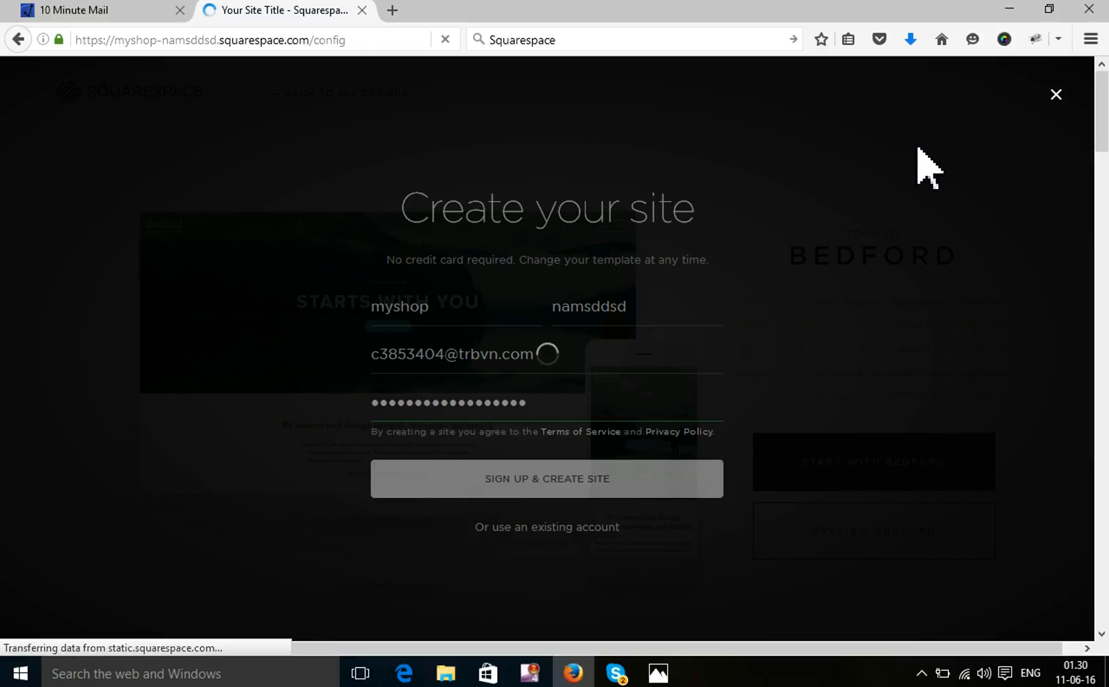
{"action": "mouse_move", "coordinate": [1105, 179]}
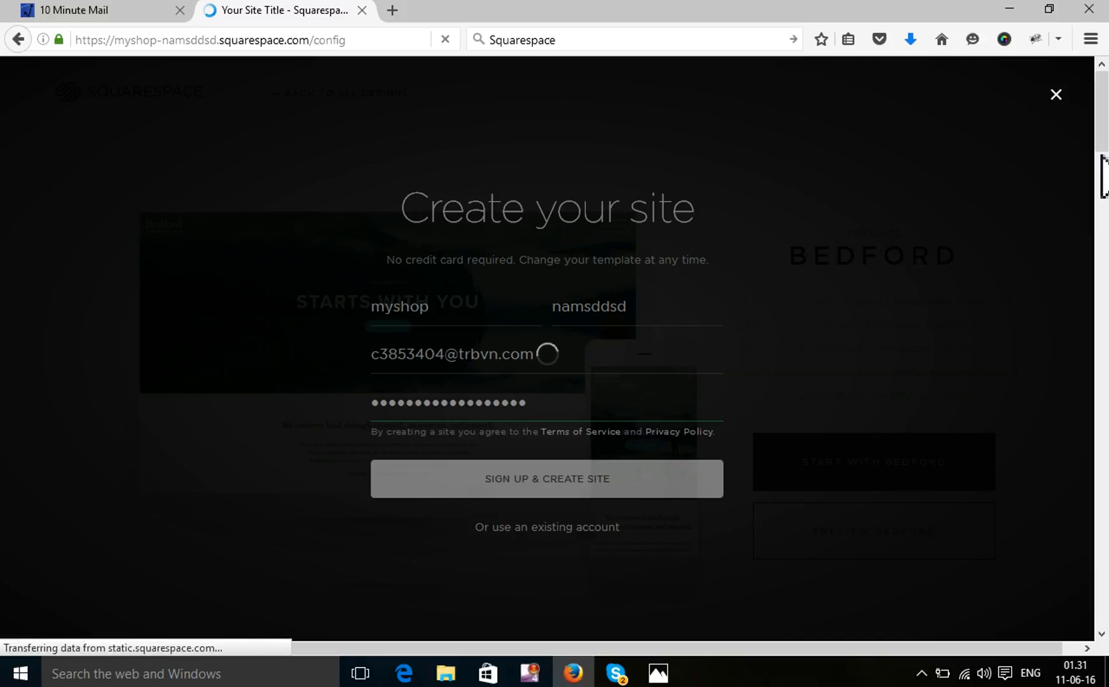
{"action": "left_click", "coordinate": [547, 479]}
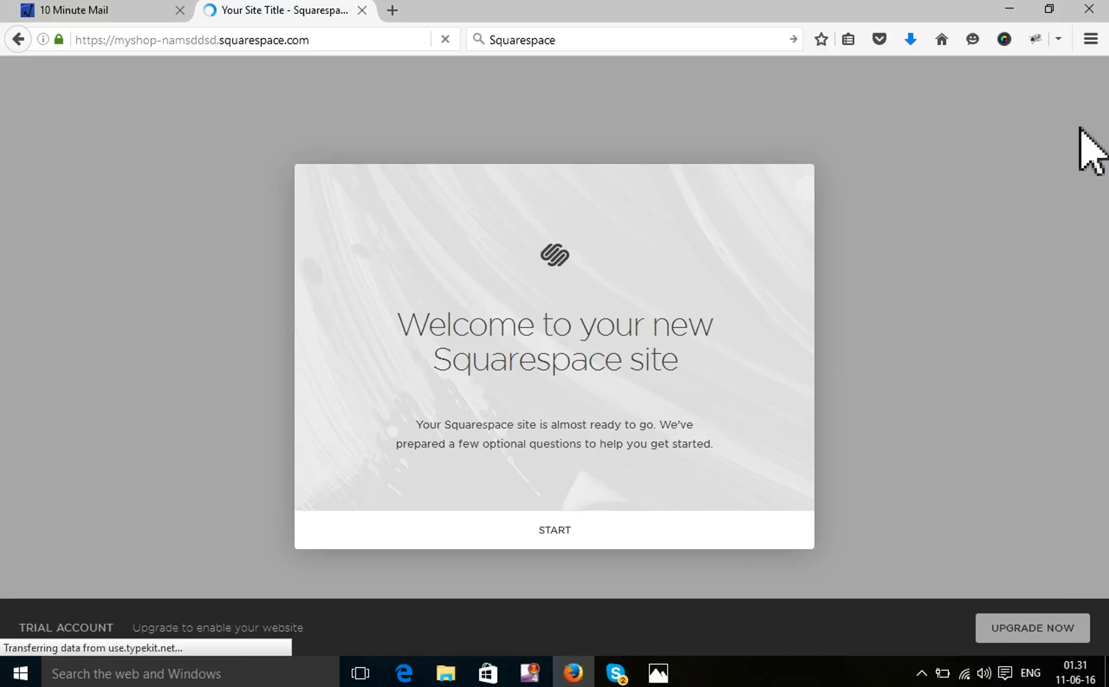
{"action": "mouse_move", "coordinate": [598, 559]}
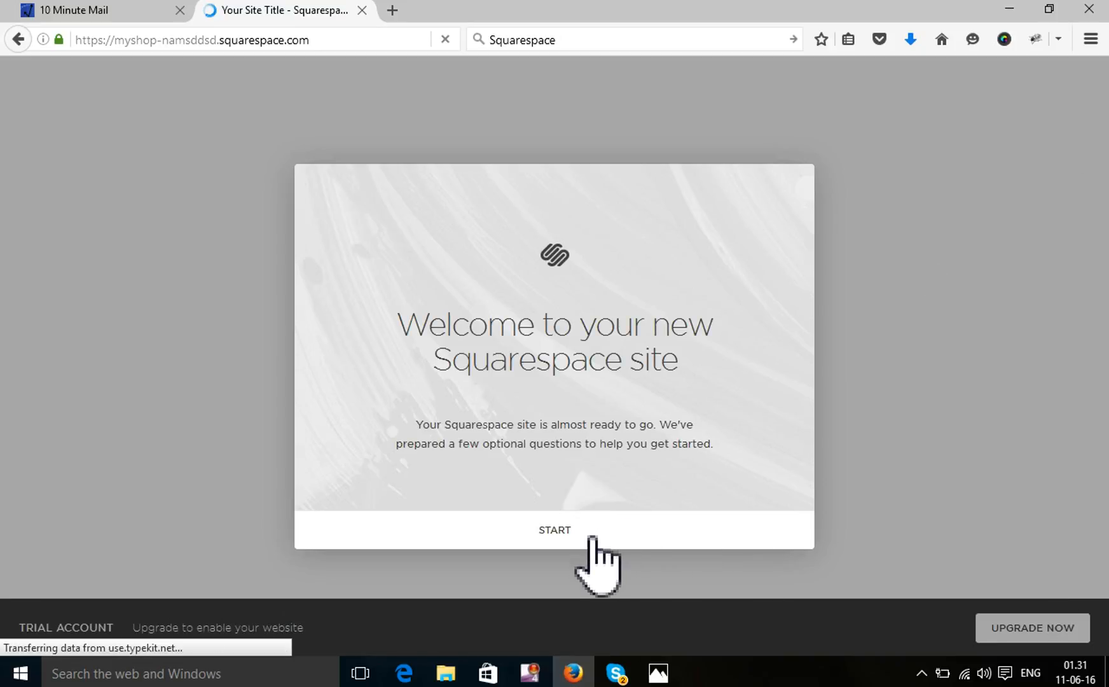
Answer onboarding: personal site, Professional Services topic, goal of selling products or services online
{"action": "left_click", "coordinate": [555, 530]}
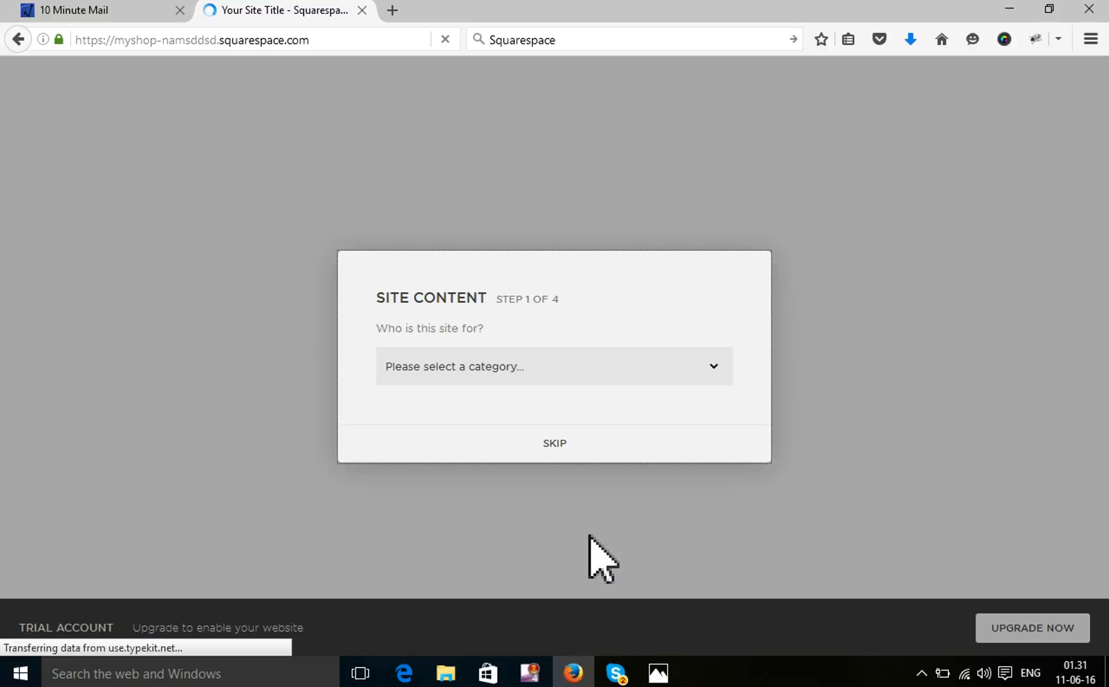
{"action": "left_click", "coordinate": [554, 367]}
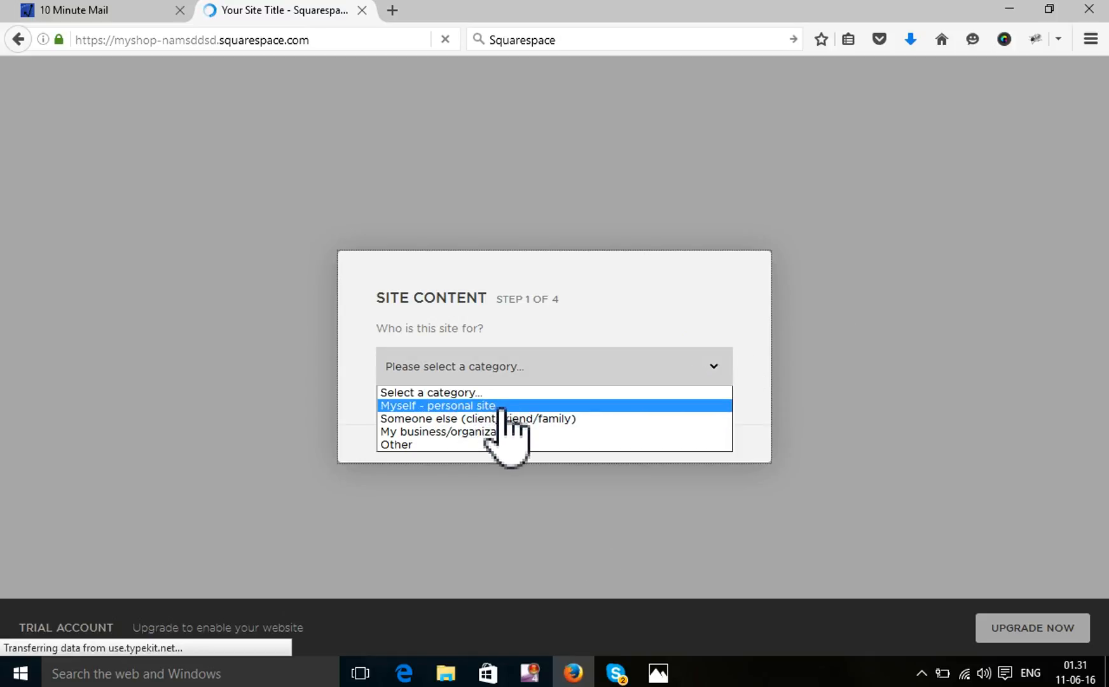
{"action": "mouse_move", "coordinate": [487, 444]}
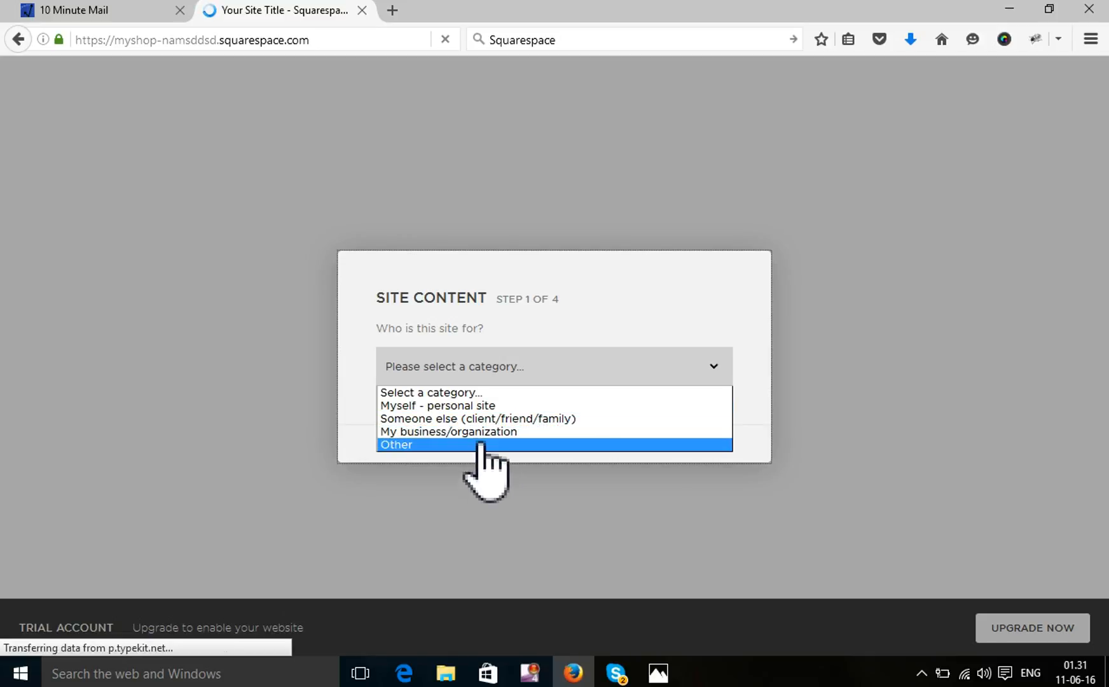
{"action": "mouse_move", "coordinate": [481, 411]}
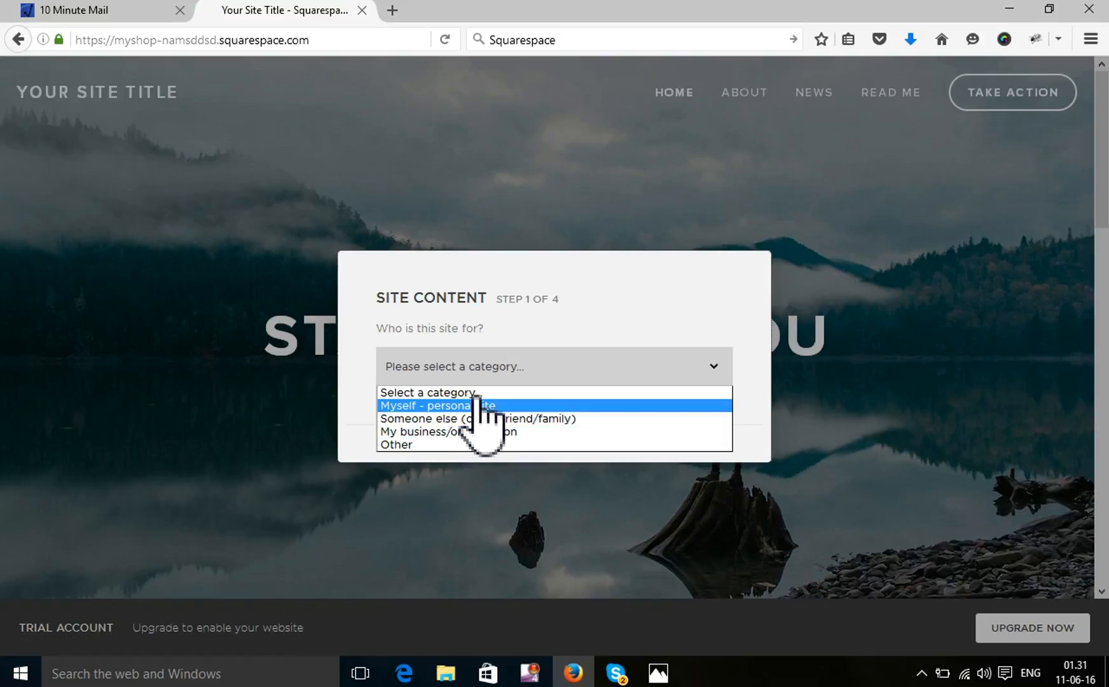
{"action": "left_click", "coordinate": [436, 405]}
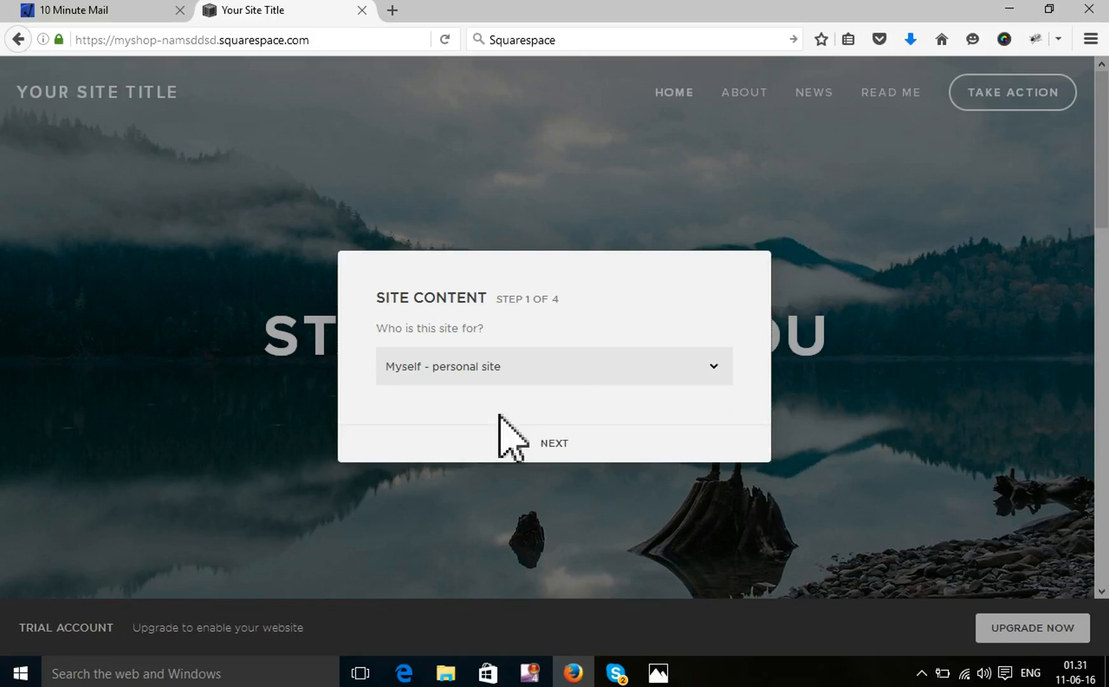
{"action": "left_click", "coordinate": [554, 443]}
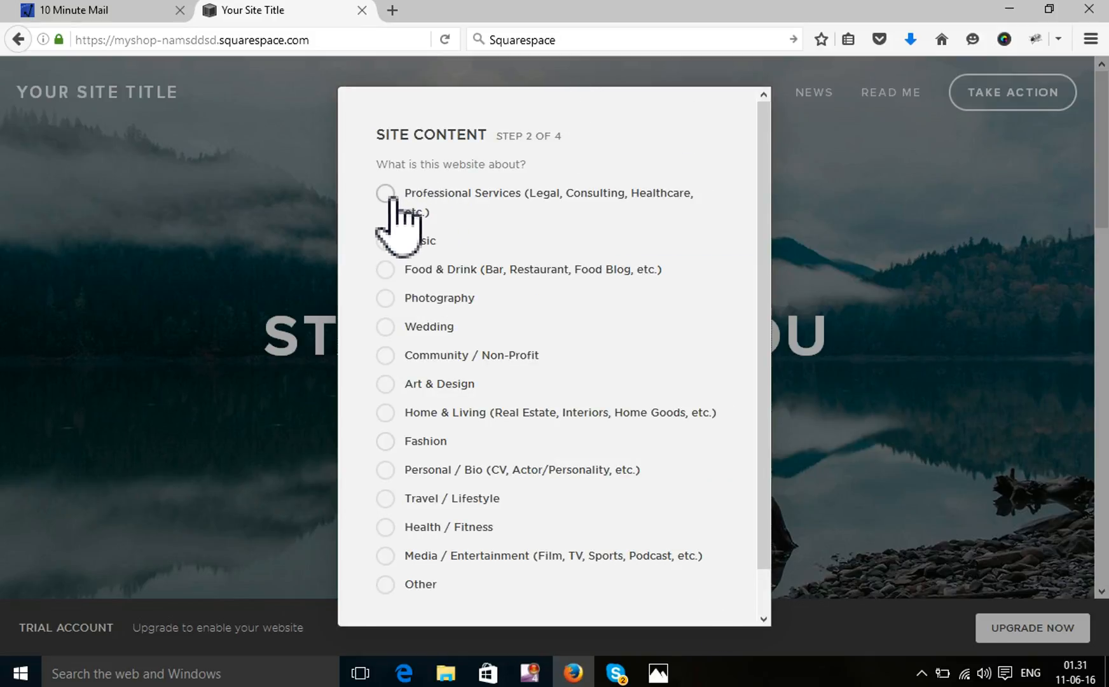
{"action": "left_click", "coordinate": [386, 193]}
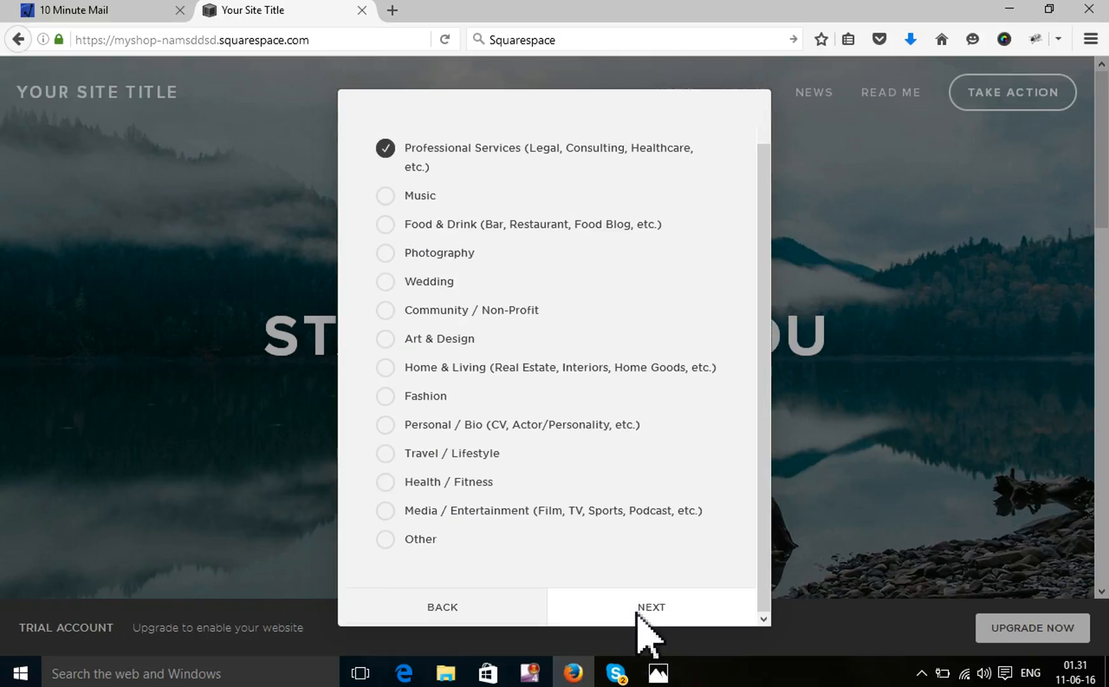
{"action": "left_click", "coordinate": [650, 606]}
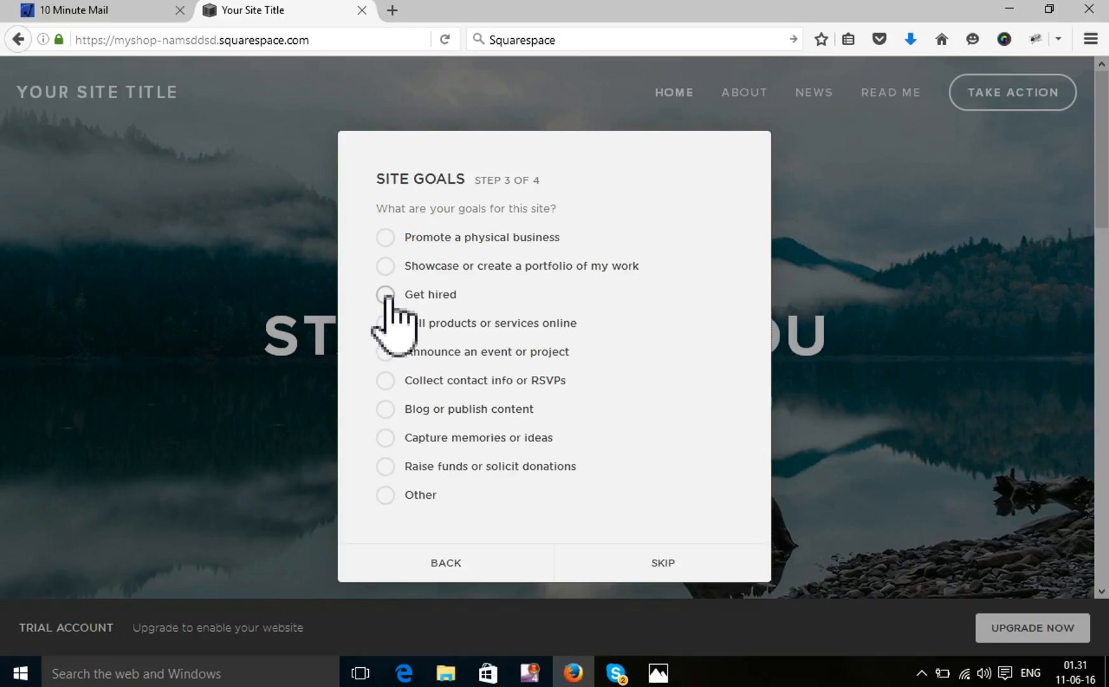
{"action": "left_click", "coordinate": [385, 323]}
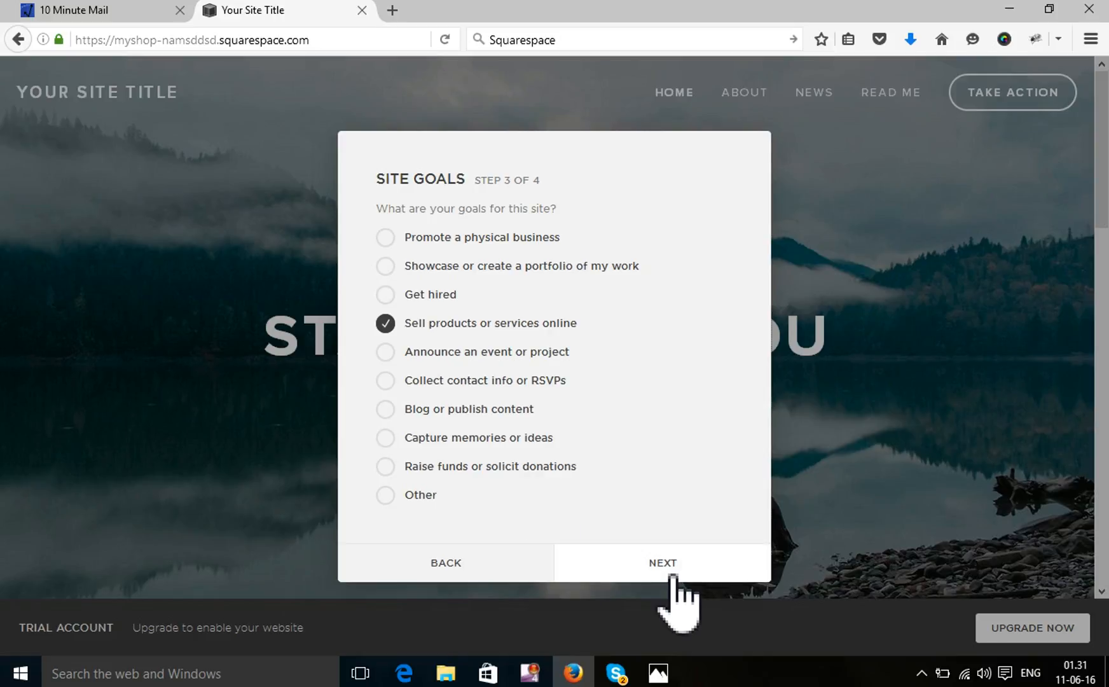
Enter 'mytest web' as the site title and finish onboarding
{"action": "left_click", "coordinate": [662, 563]}
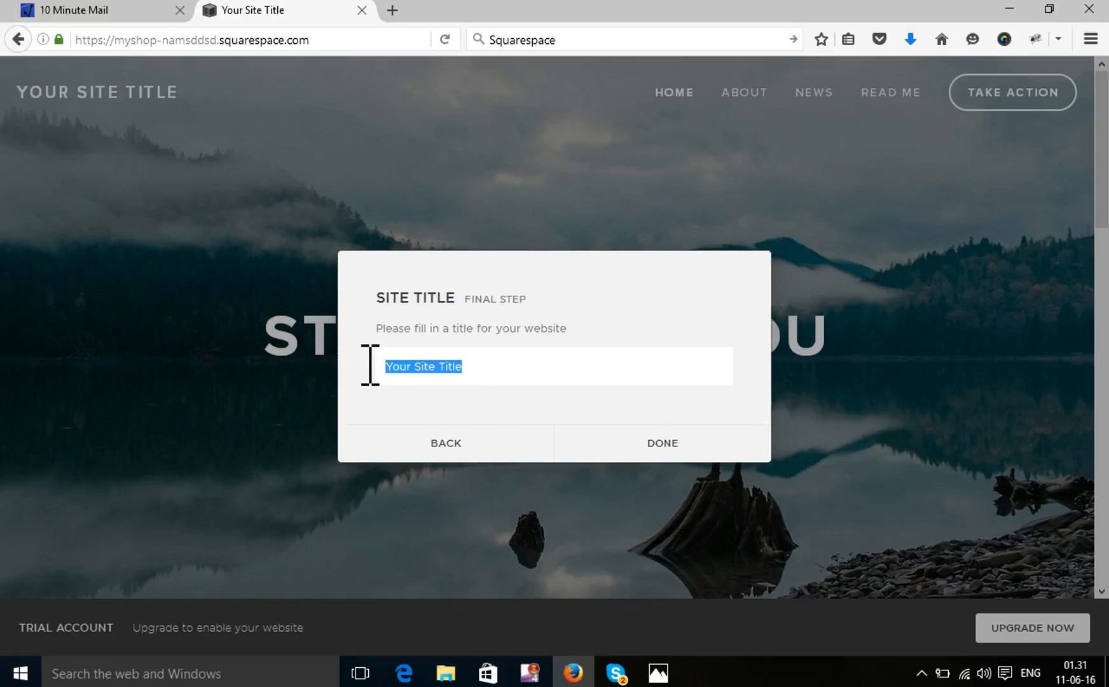
{"action": "type", "text": "myt"}
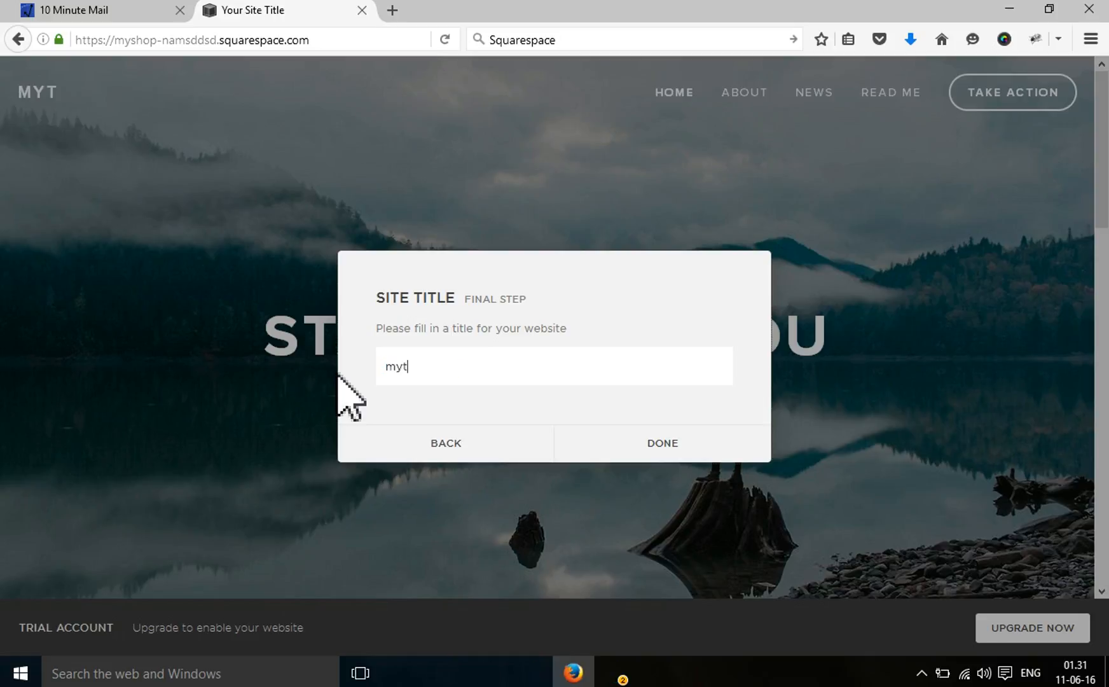
{"action": "type", "text": "est w"}
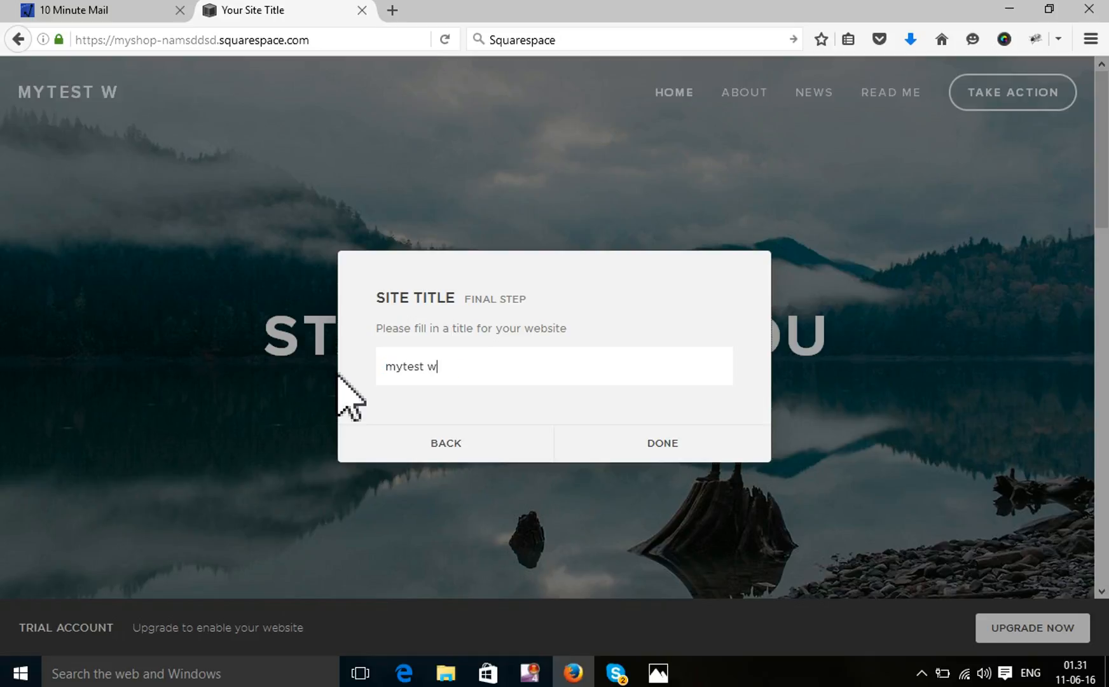
{"action": "type", "text": "eb"}
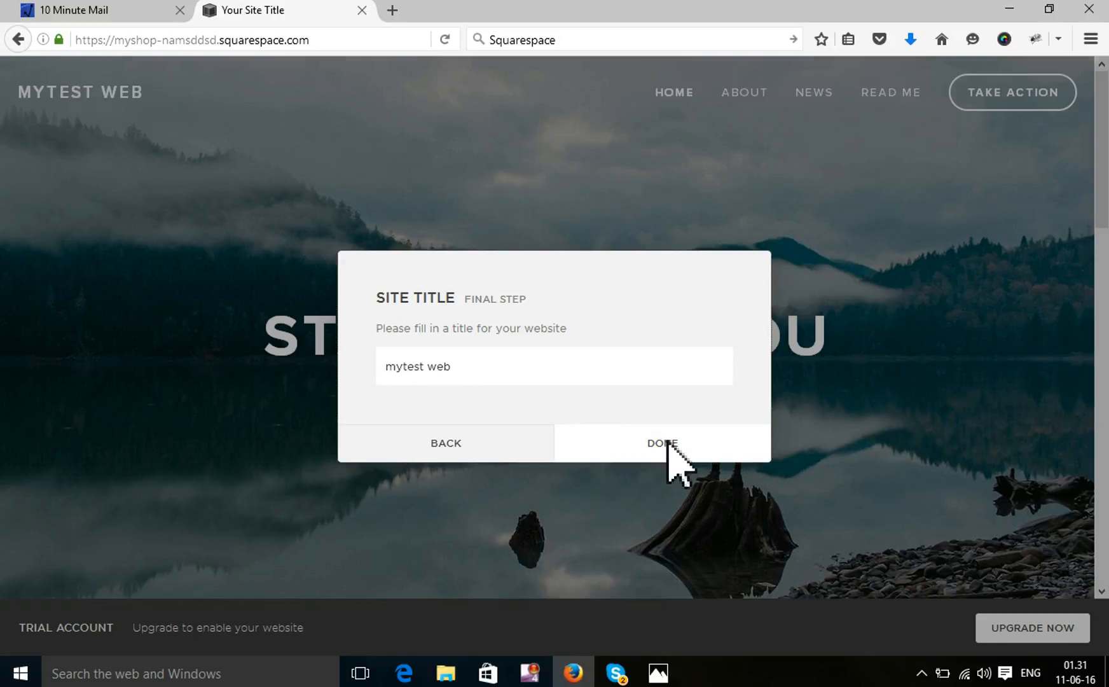
{"action": "left_click", "coordinate": [661, 443]}
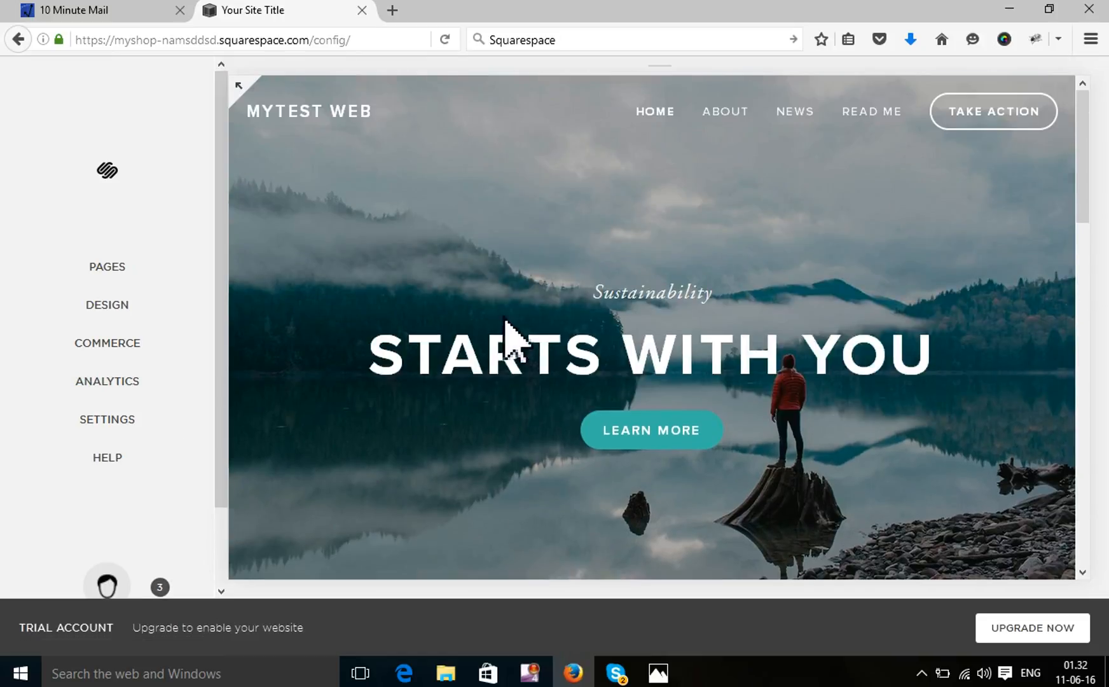
Open the site's HOME link in a new browser tab and load it
{"action": "right_click", "coordinate": [652, 112]}
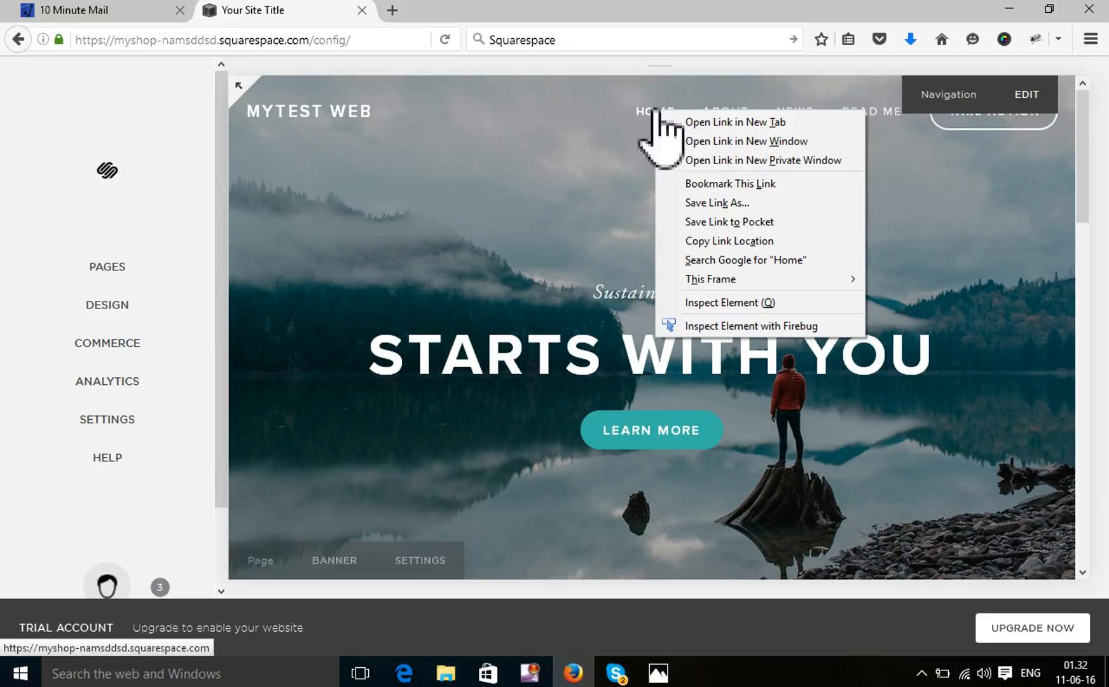
{"action": "left_click", "coordinate": [735, 121]}
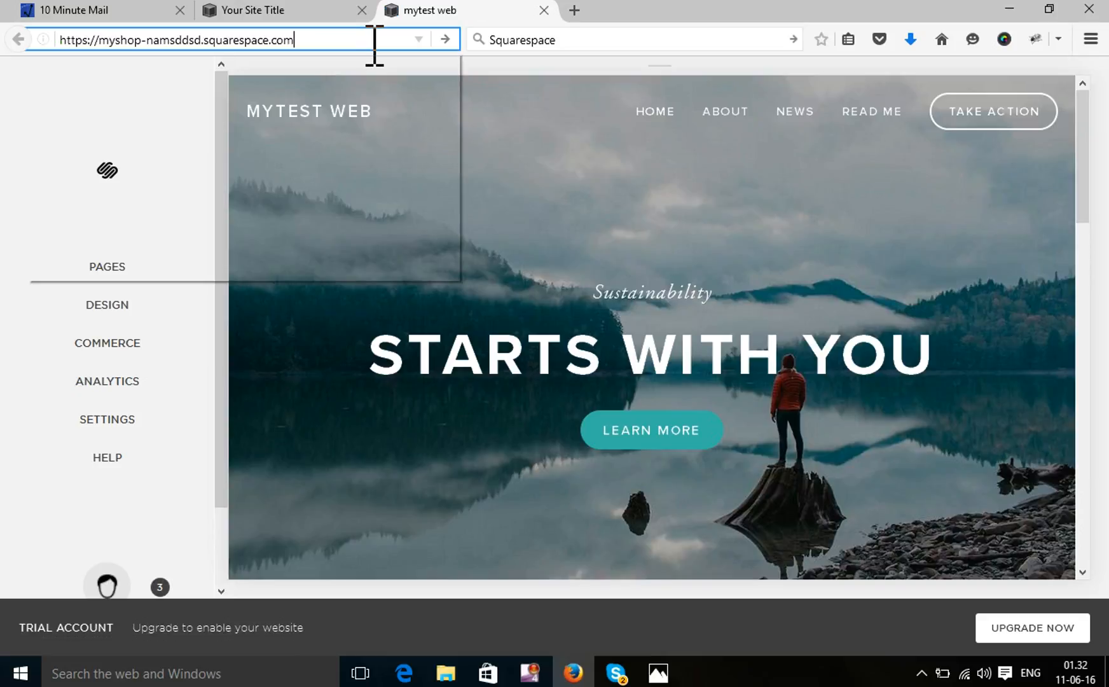
{"action": "key", "text": "Return"}
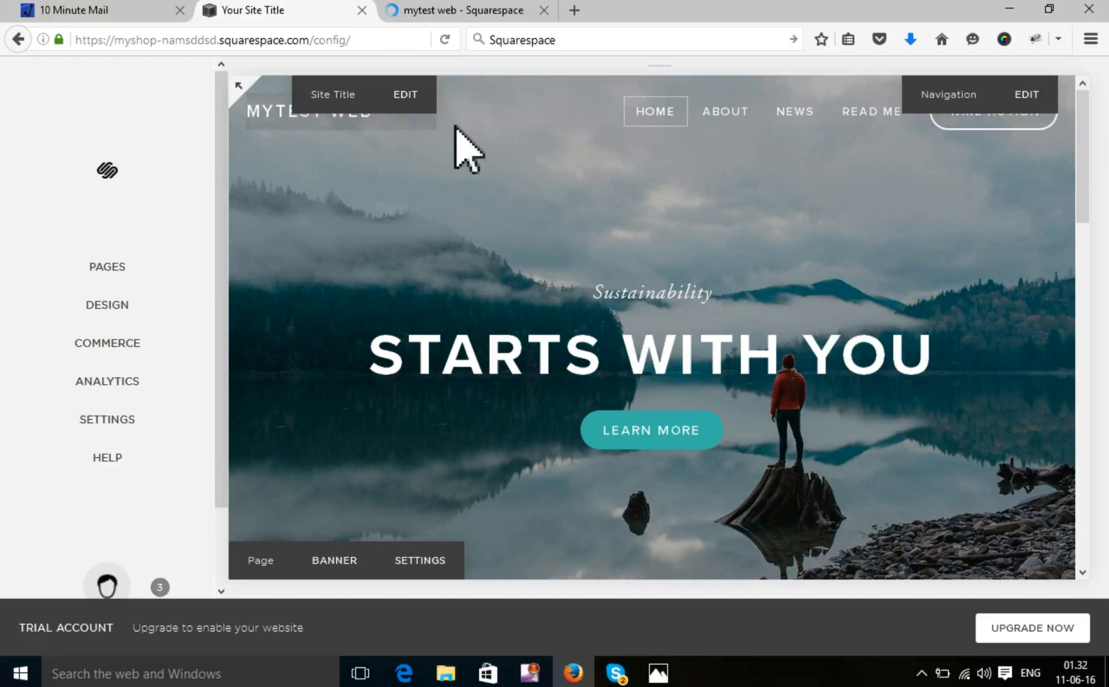
{"action": "mouse_move", "coordinate": [64, 415]}
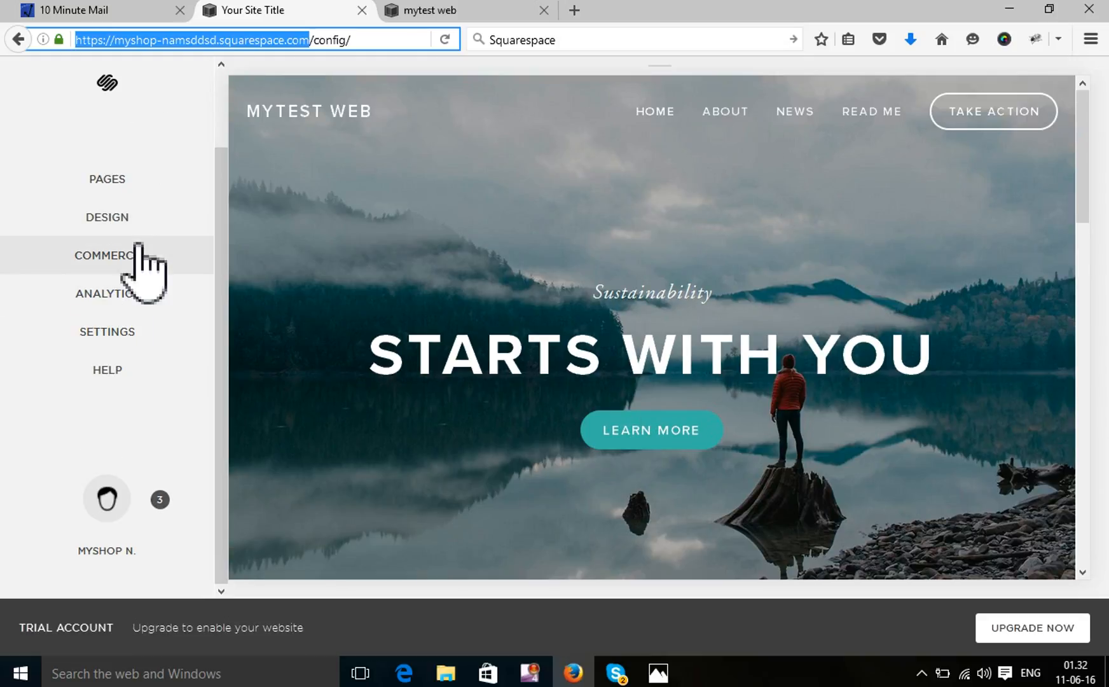
Open Design settings, look through the empty Custom CSS editor, then return to Design
{"action": "left_click", "coordinate": [107, 217]}
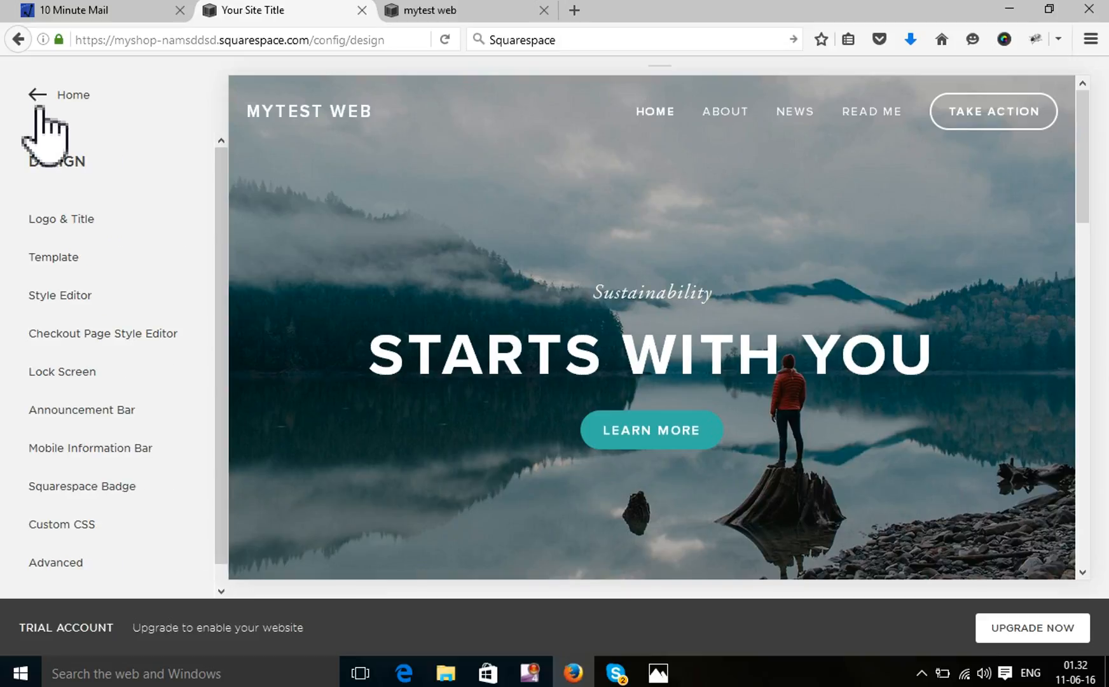
{"action": "left_click", "coordinate": [36, 94]}
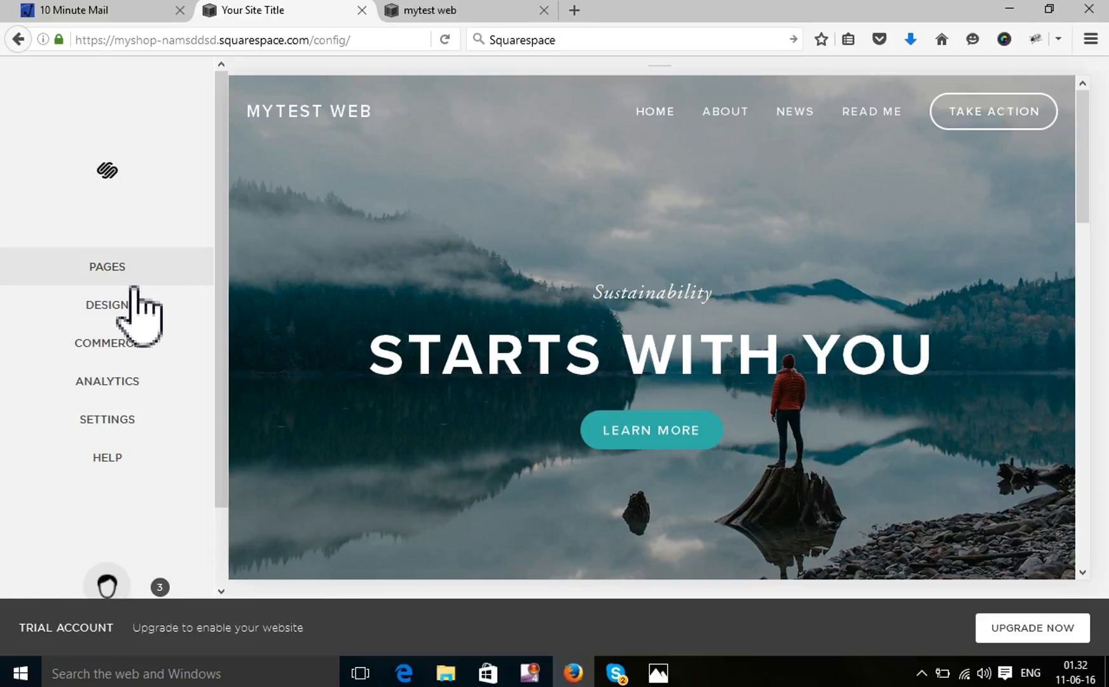
{"action": "left_click", "coordinate": [106, 305]}
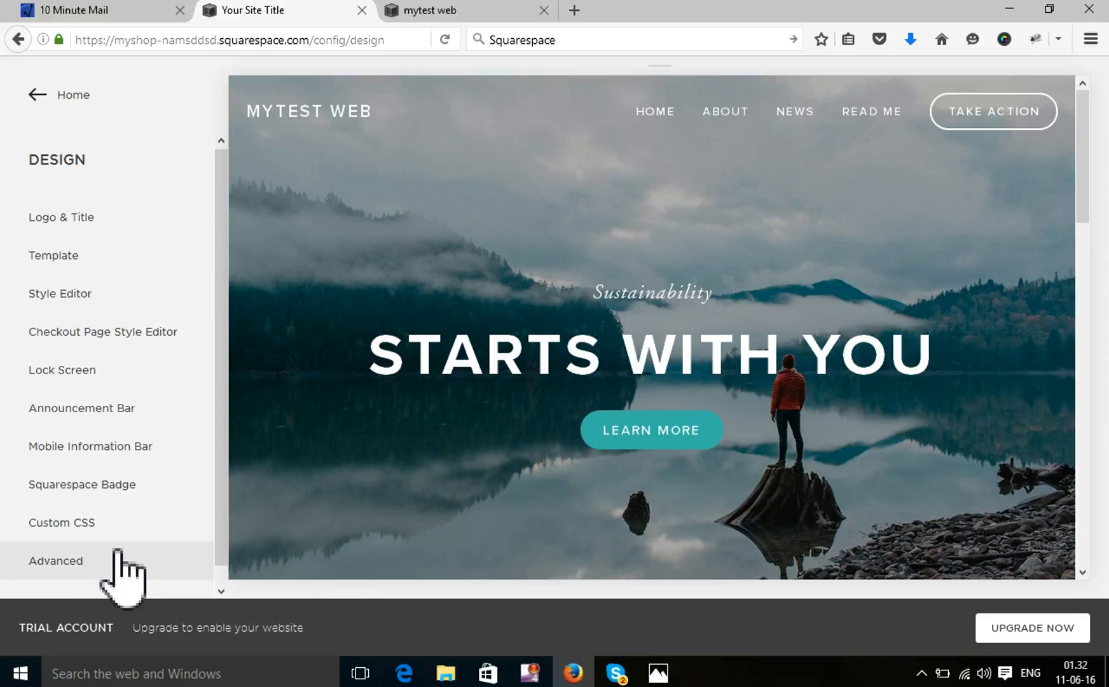
{"action": "left_click", "coordinate": [61, 523]}
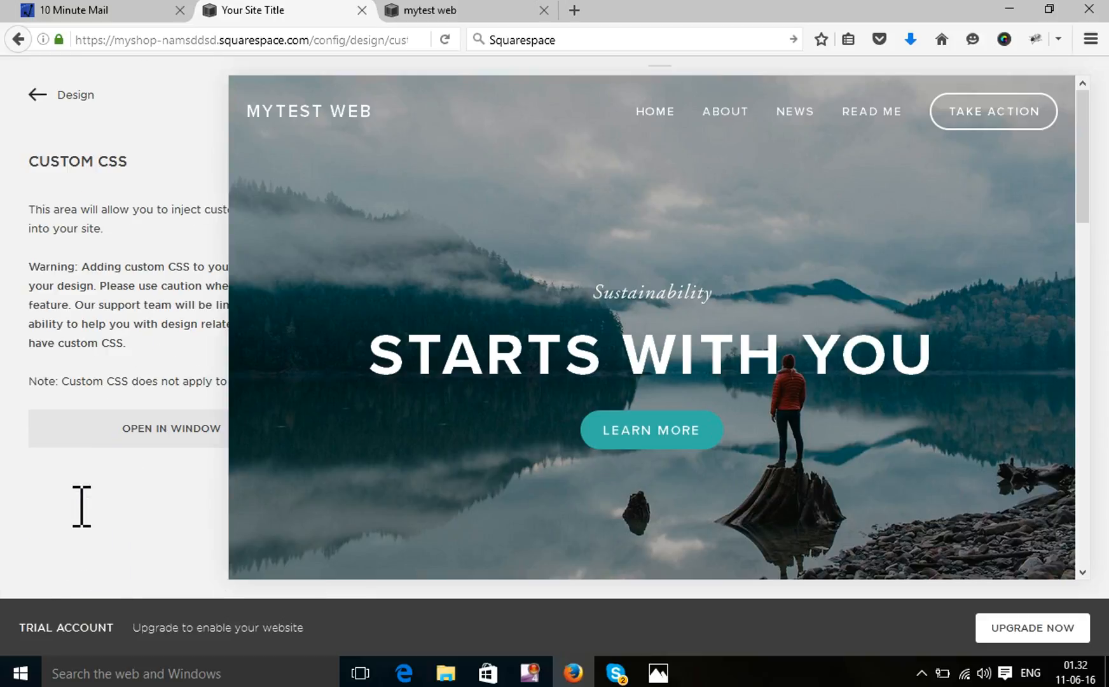
{"action": "scroll", "scroll_direction": "down", "scroll_amount": 3}
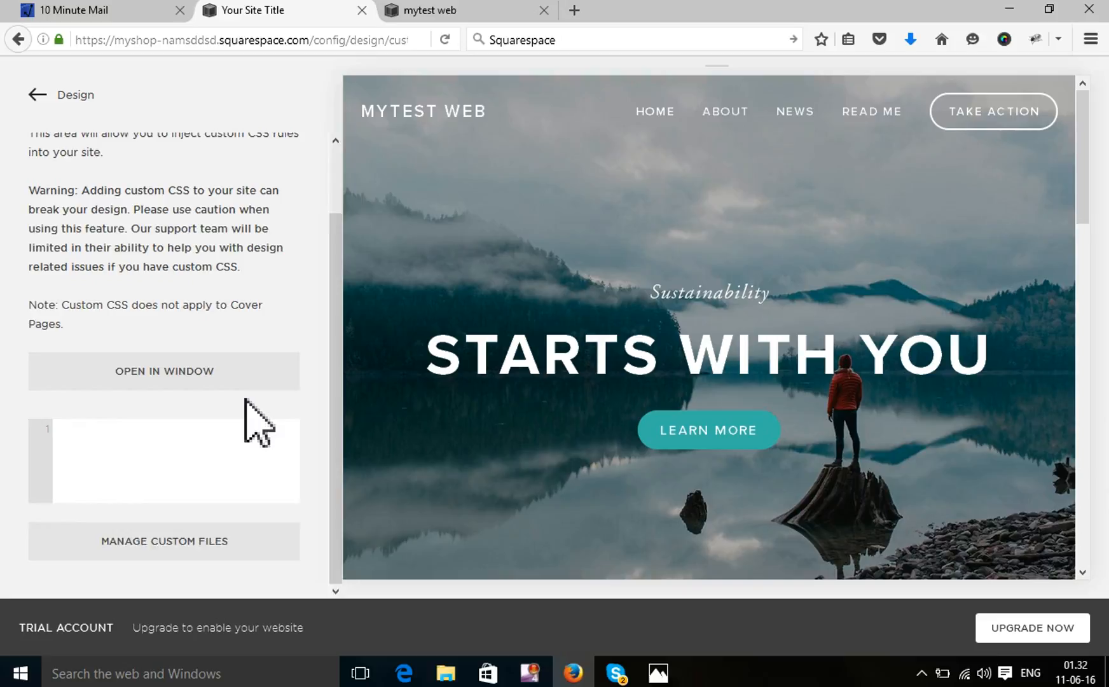
{"action": "scroll", "scroll_direction": "up", "scroll_amount": 3}
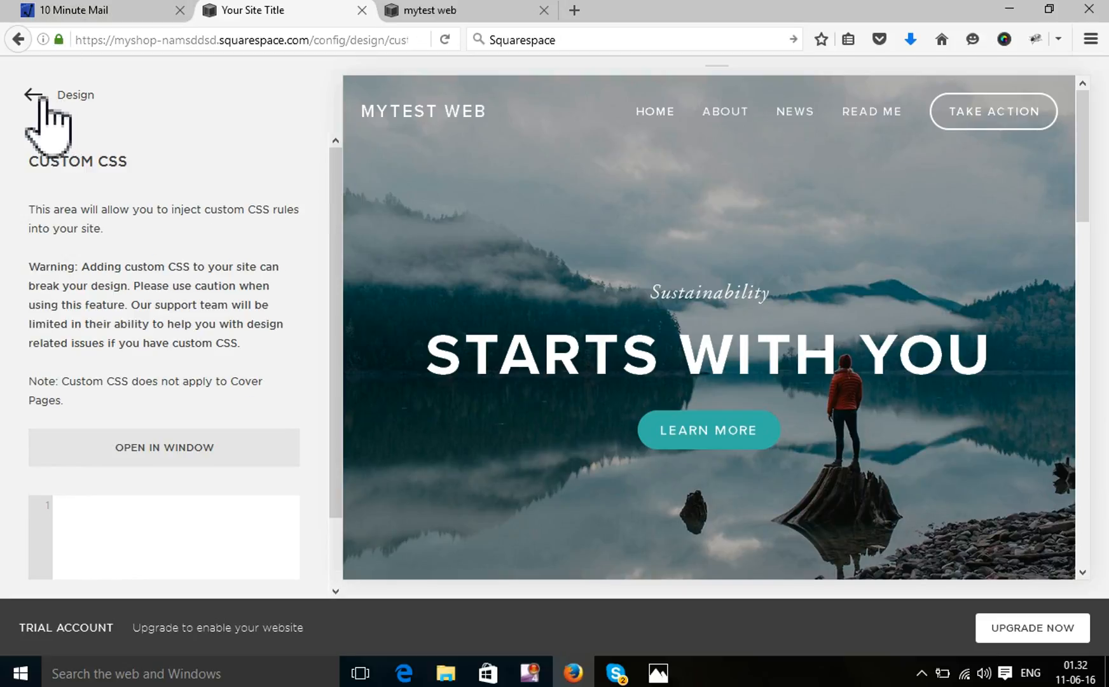
{"action": "left_click", "coordinate": [37, 94]}
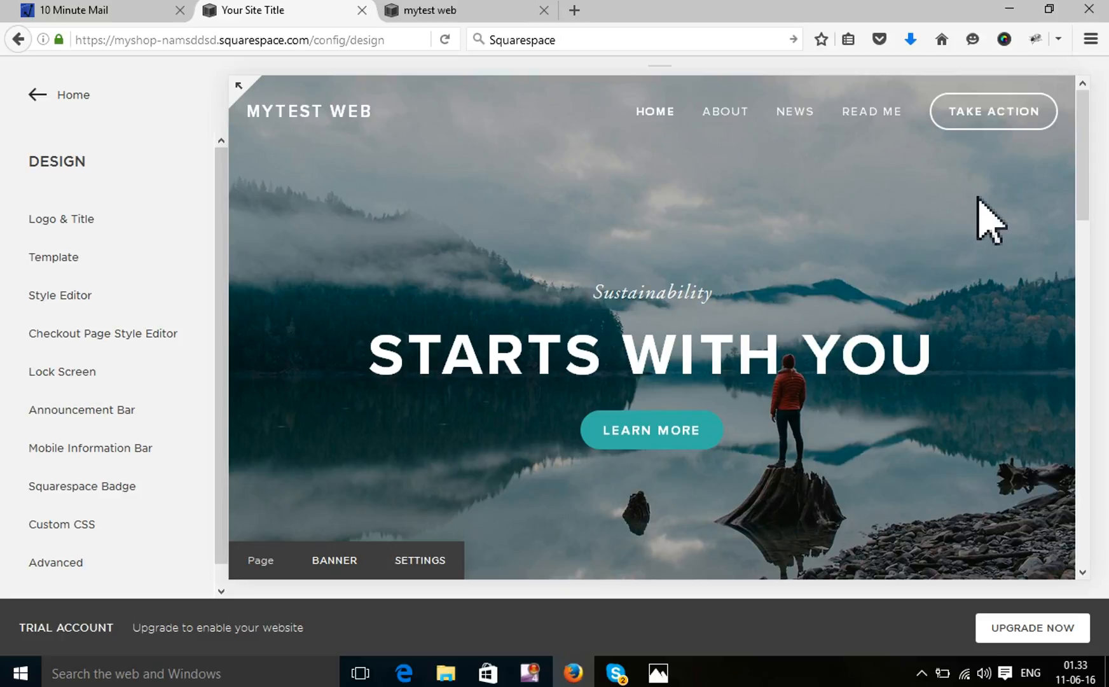
{"action": "mouse_move", "coordinate": [488, 63]}
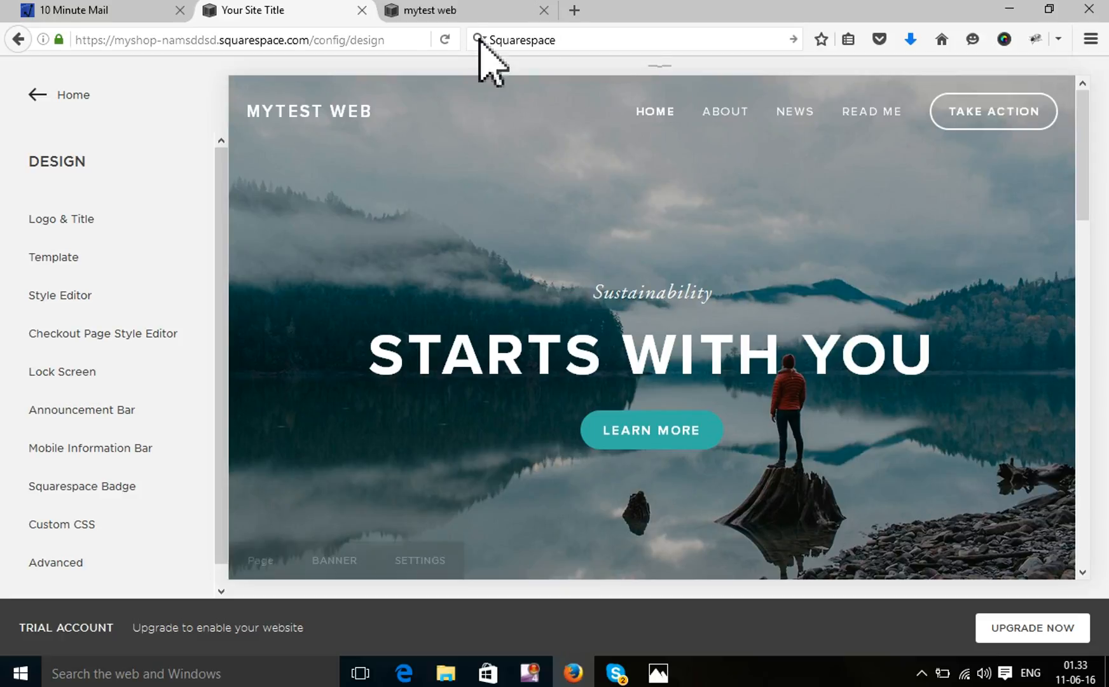